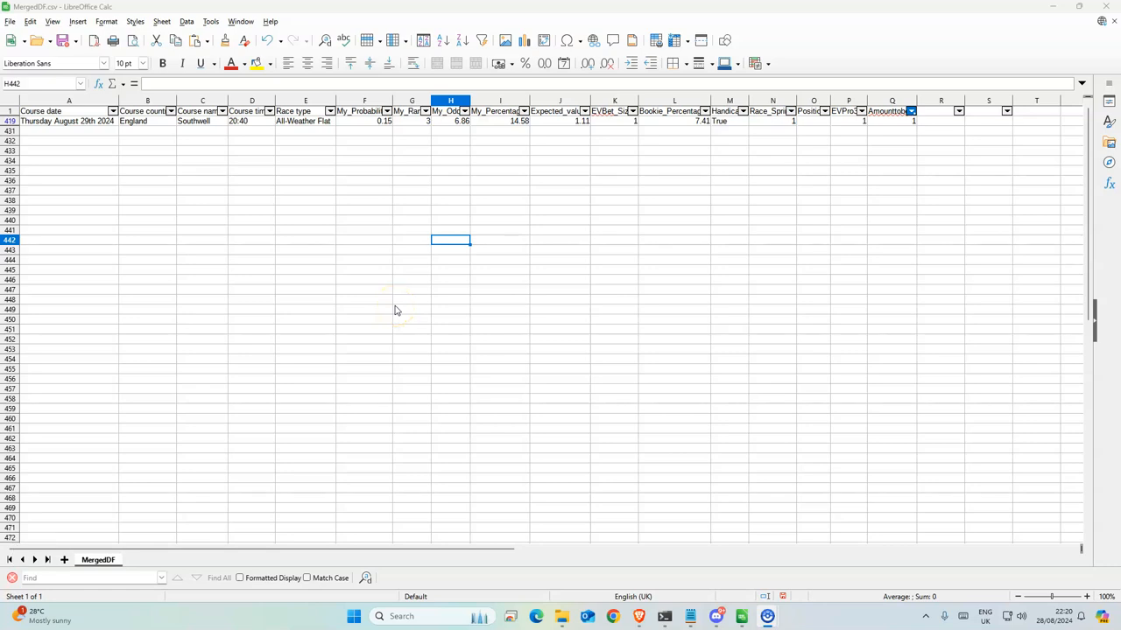
{"action": "mouse_move", "coordinate": [396, 311]}
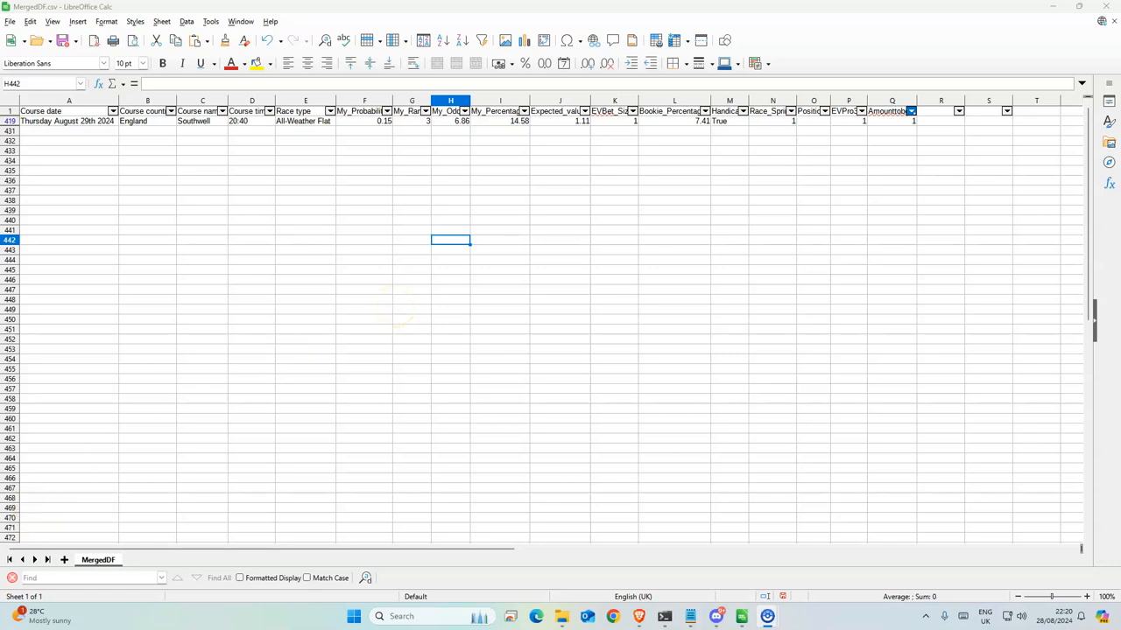
{"action": "mouse_move", "coordinate": [549, 356]}
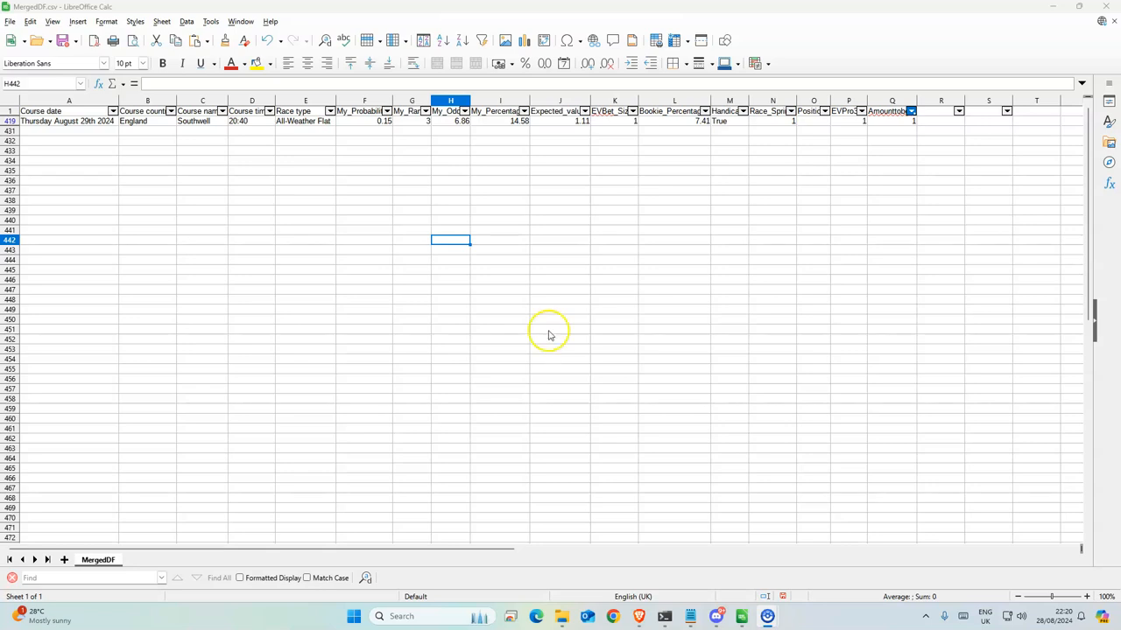
{"action": "mouse_move", "coordinate": [414, 332]}
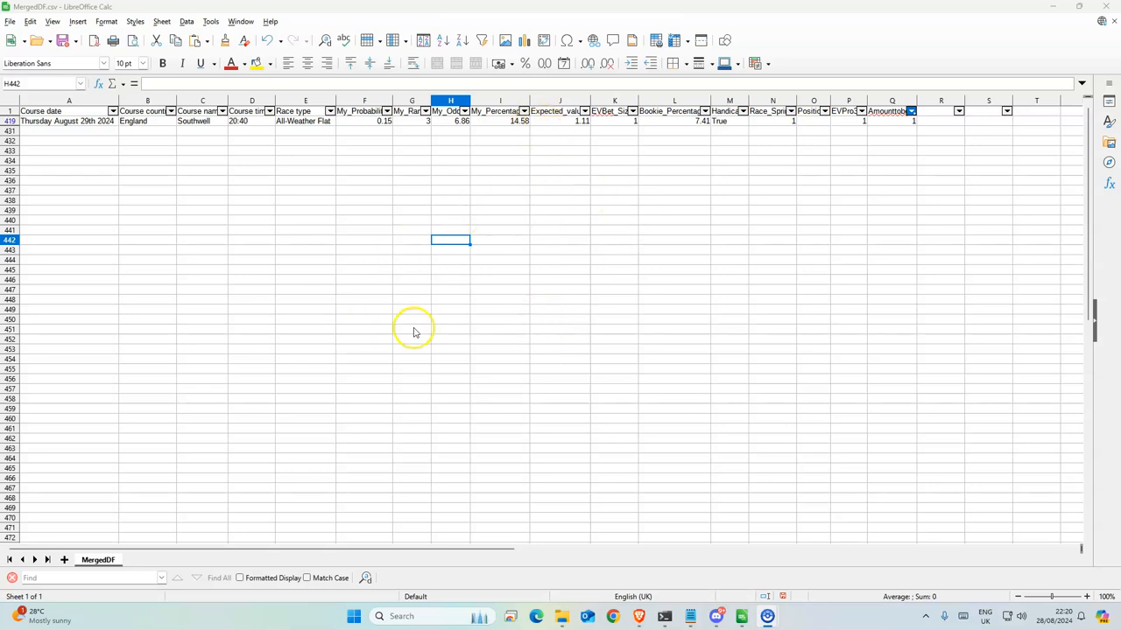
{"action": "mouse_move", "coordinate": [74, 529]}
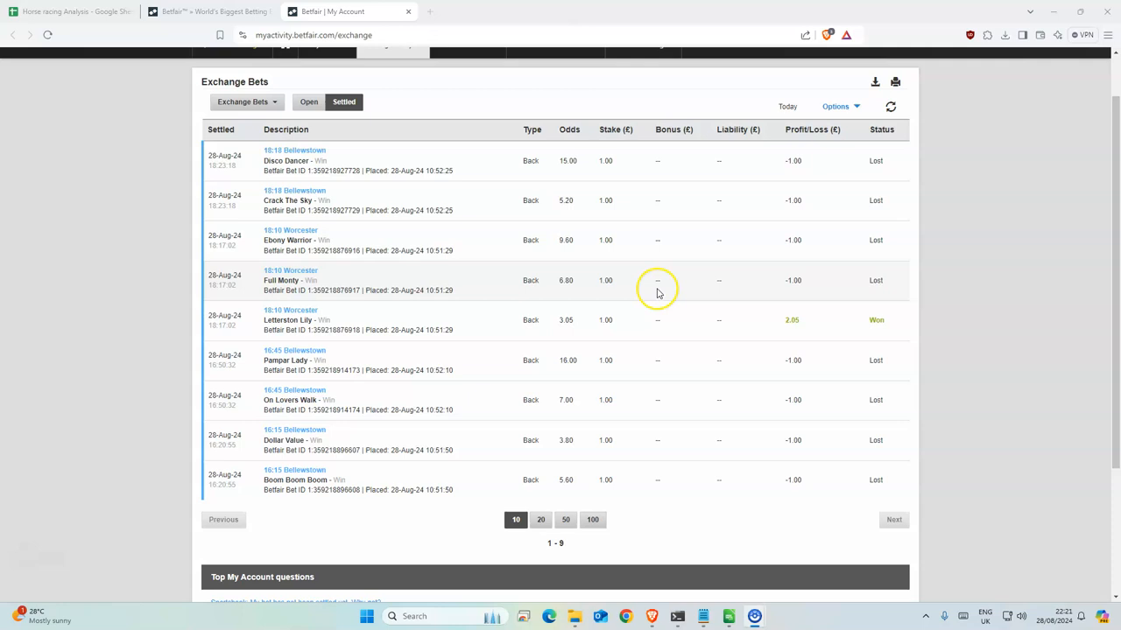
{"action": "mouse_move", "coordinate": [670, 469]}
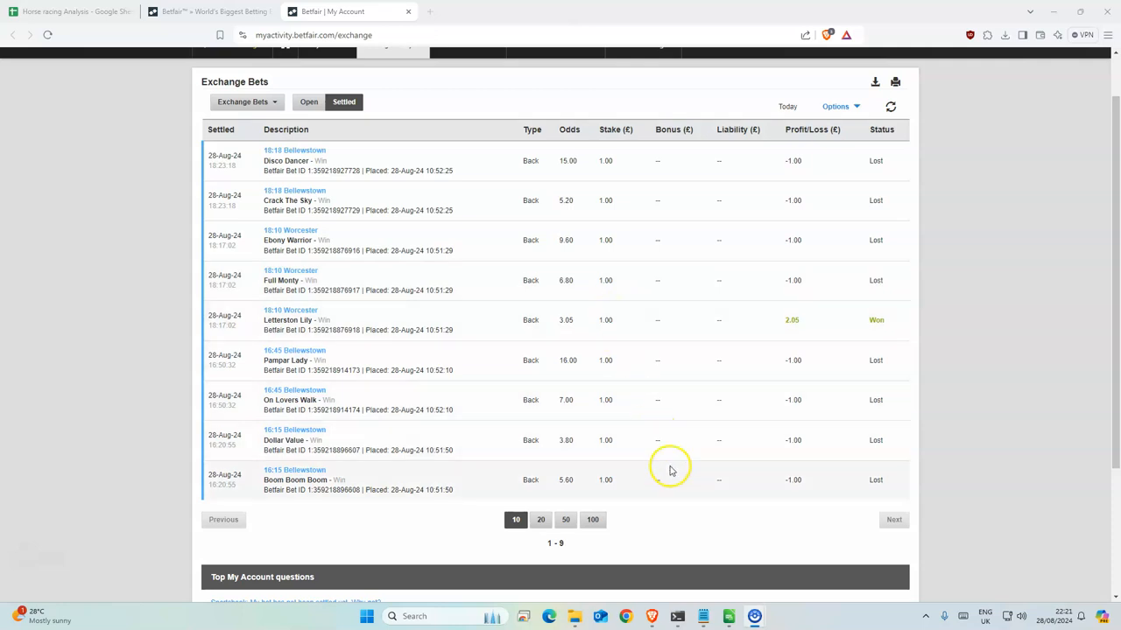
{"action": "mouse_move", "coordinate": [807, 322]}
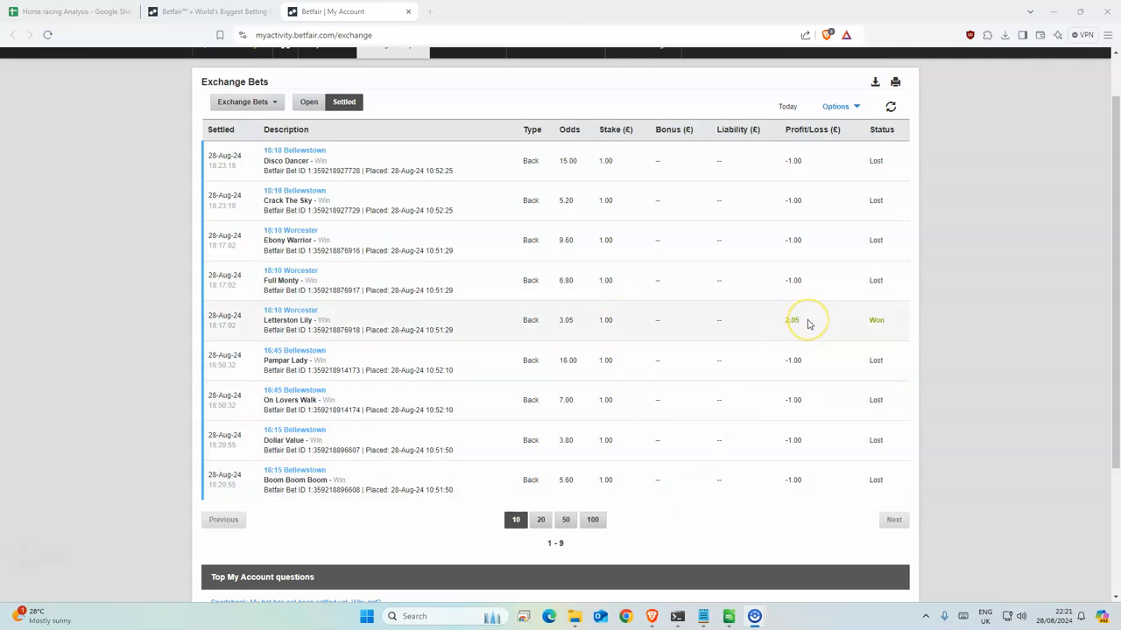
{"action": "mouse_move", "coordinate": [808, 322]}
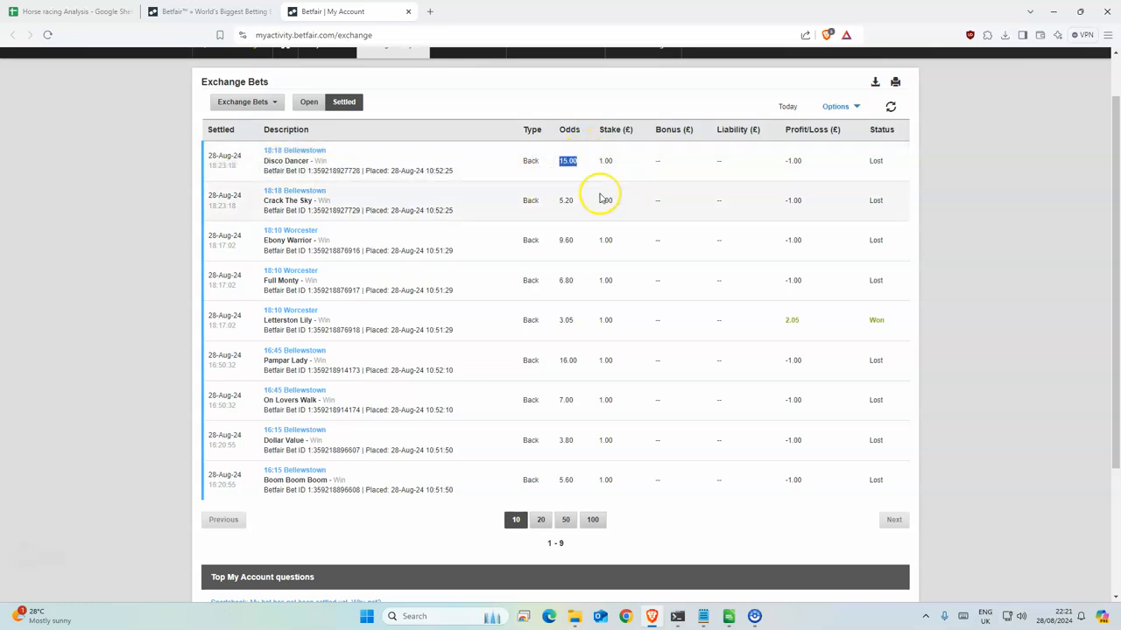
{"action": "mouse_move", "coordinate": [399, 259]}
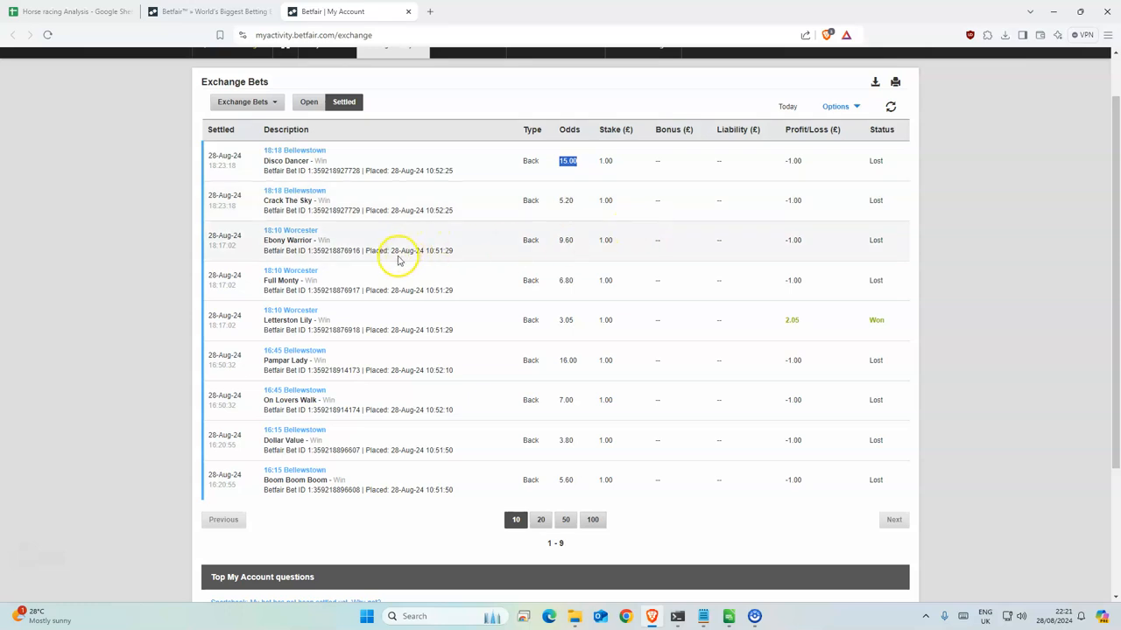
{"action": "mouse_move", "coordinate": [347, 312]}
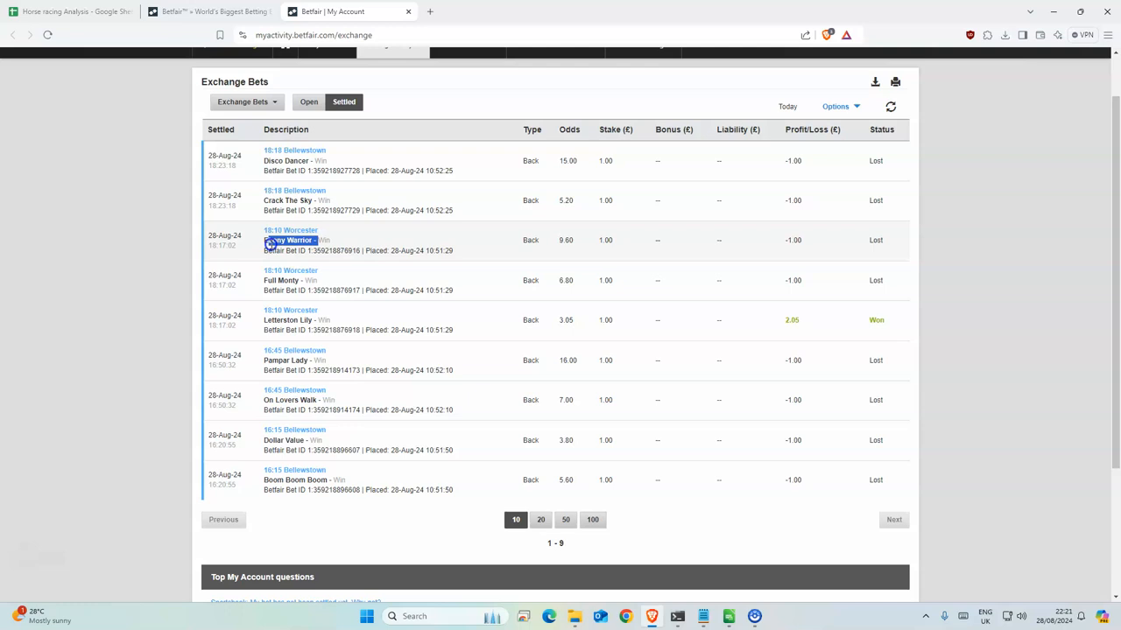
Select the chosen horse and check its win odds in the 20:40 Southwell market.
{"action": "double_click", "coordinate": [289, 240]}
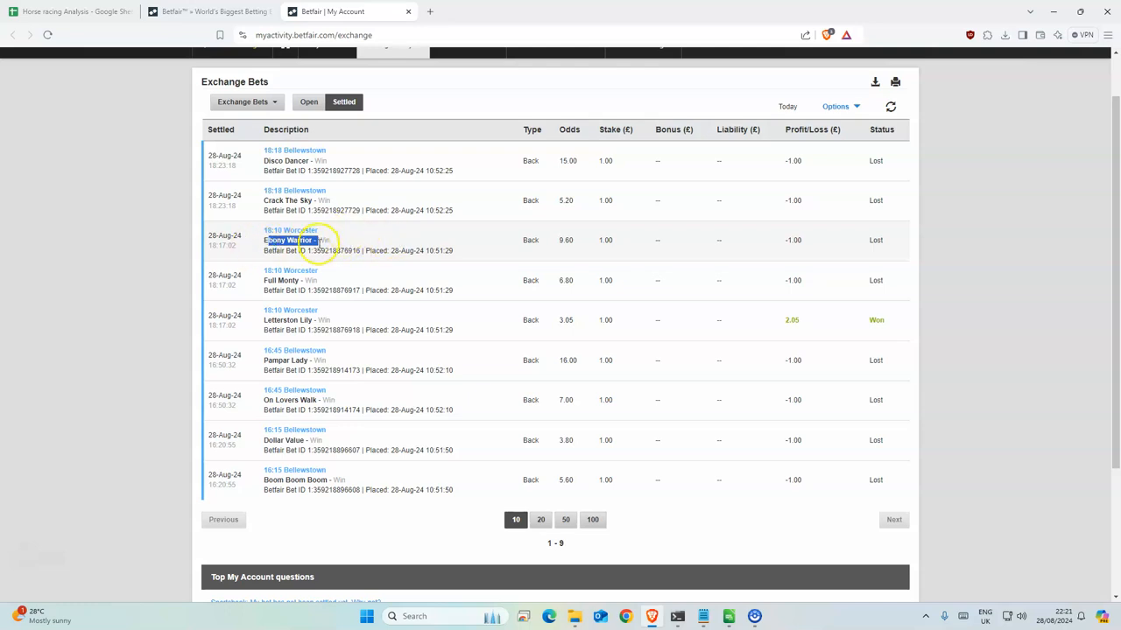
{"action": "mouse_move", "coordinate": [623, 236]}
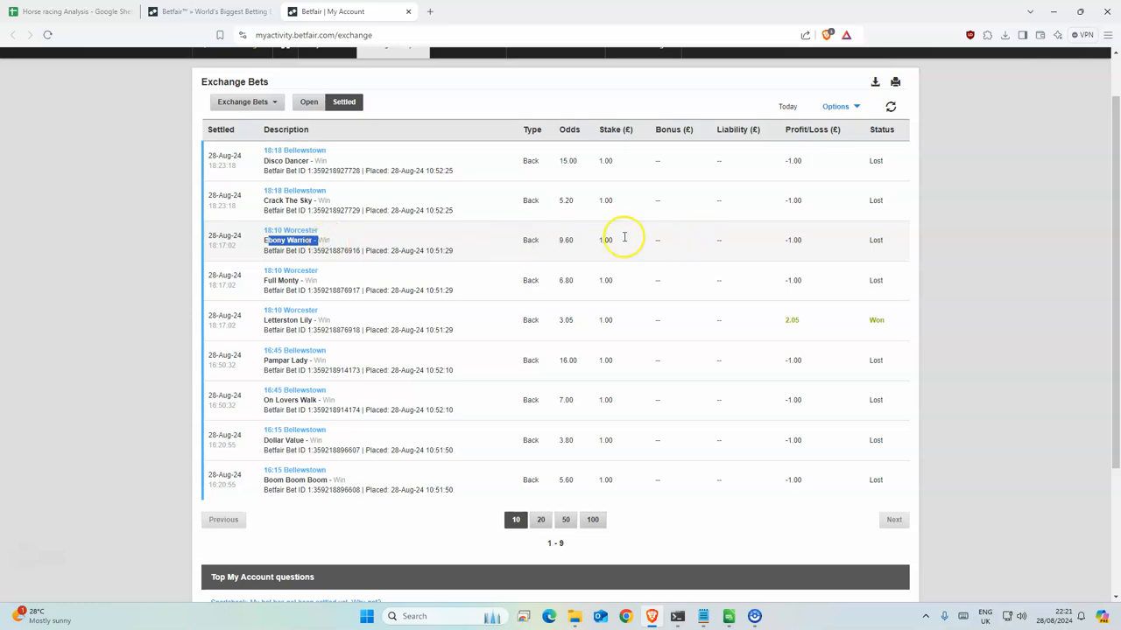
{"action": "mouse_move", "coordinate": [714, 228]}
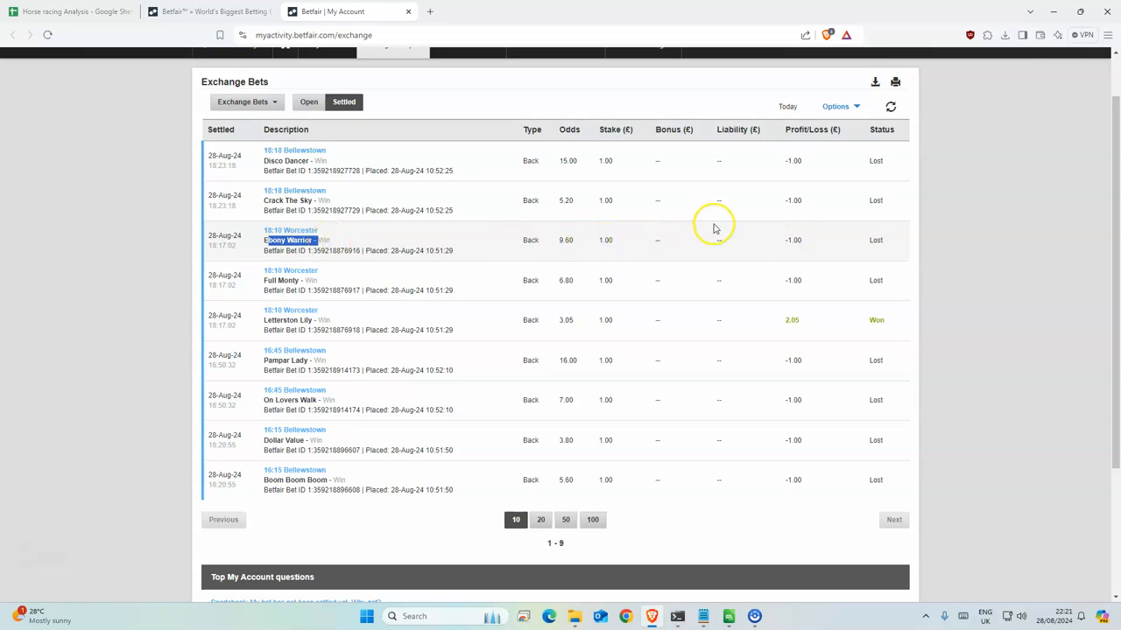
{"action": "mouse_move", "coordinate": [382, 452]}
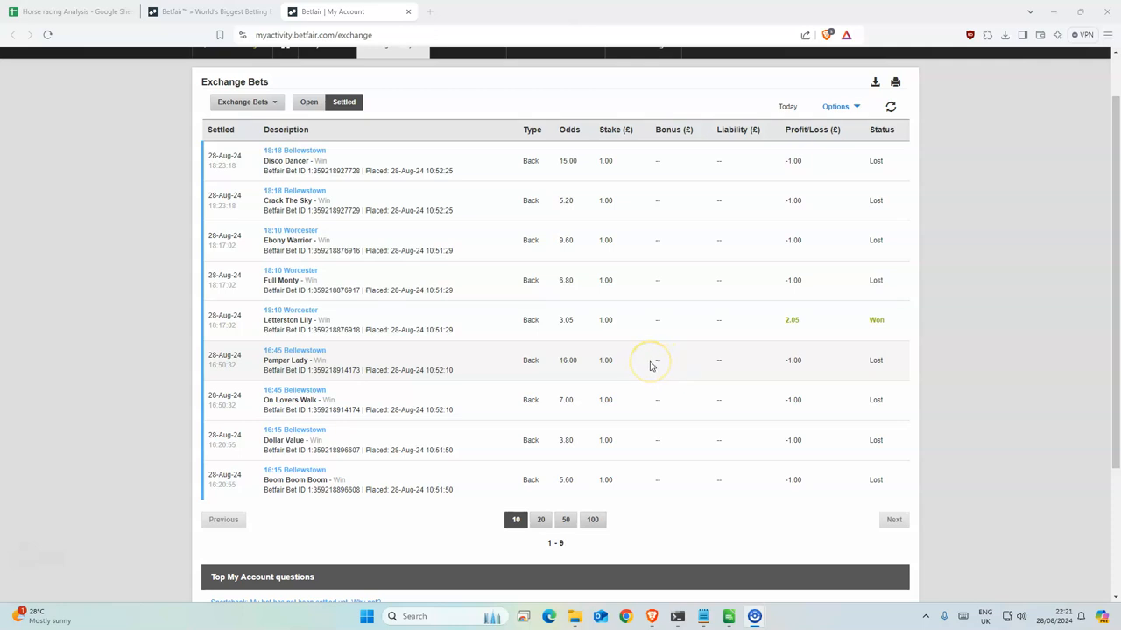
{"action": "mouse_move", "coordinate": [640, 399]}
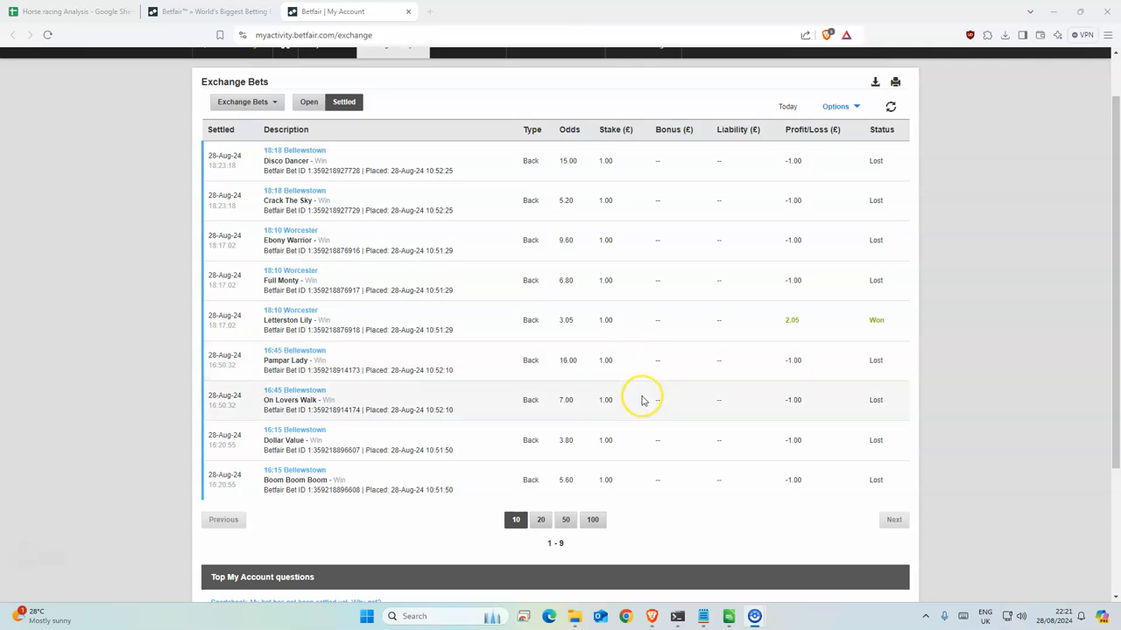
{"action": "scroll", "scroll_direction": "up", "scroll_amount": 3}
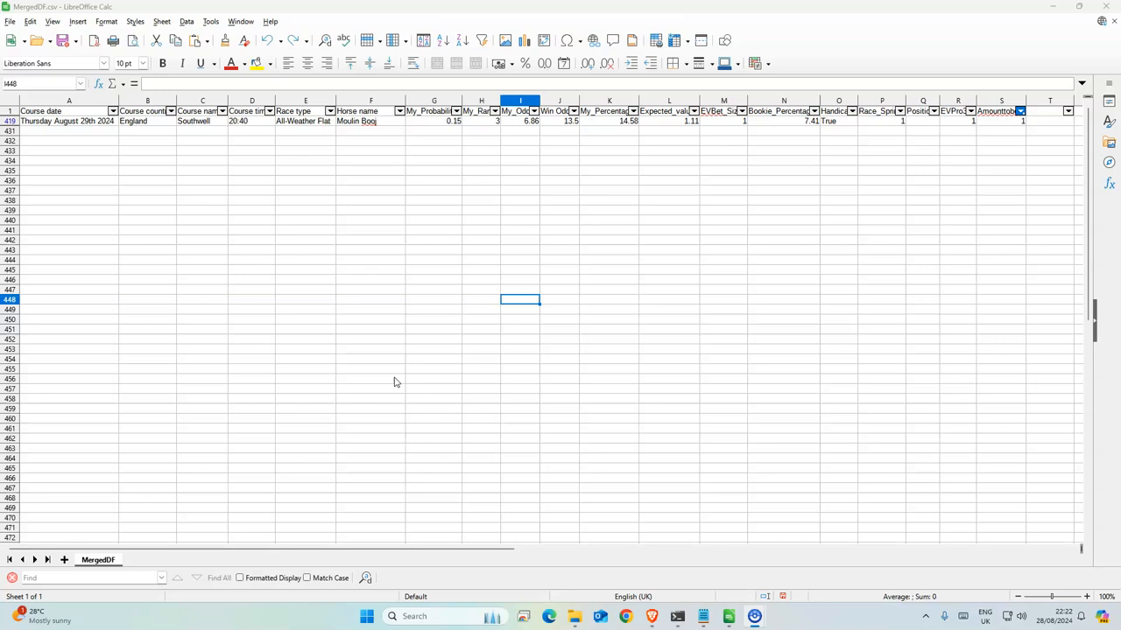
{"action": "mouse_move", "coordinate": [393, 354]}
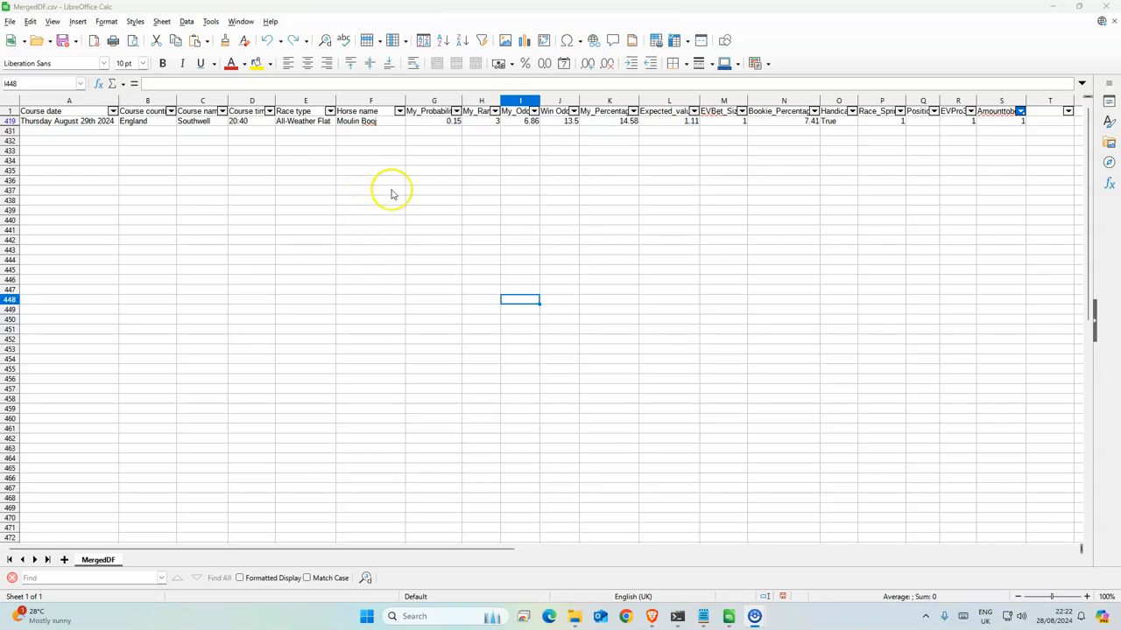
{"action": "mouse_move", "coordinate": [670, 185]}
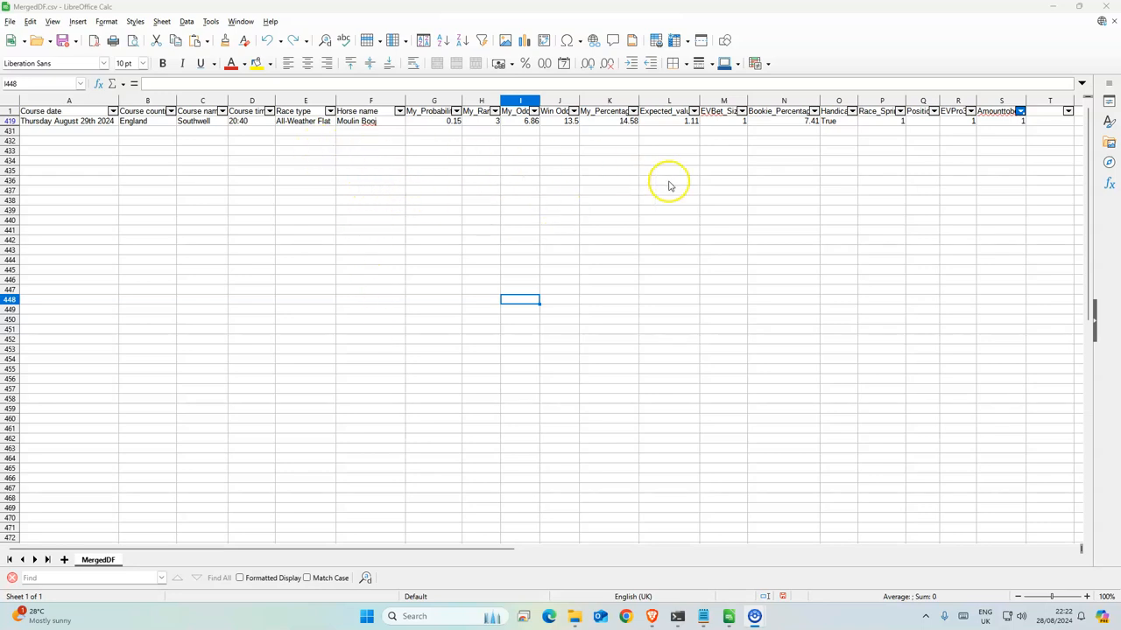
{"action": "left_click", "coordinate": [564, 121]}
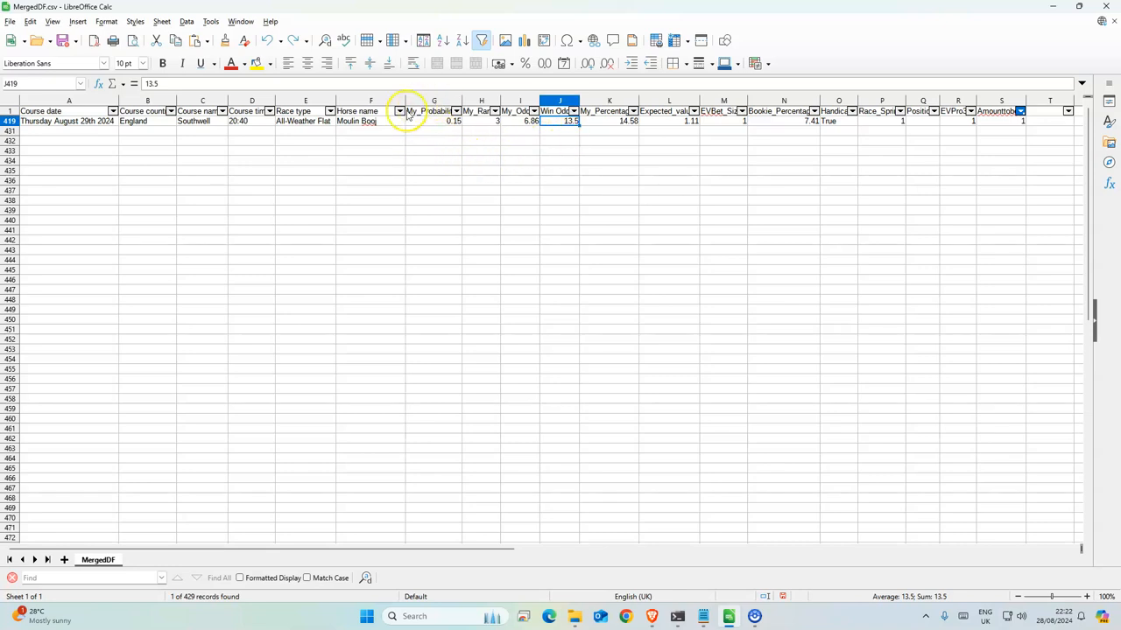
{"action": "mouse_move", "coordinate": [483, 147]}
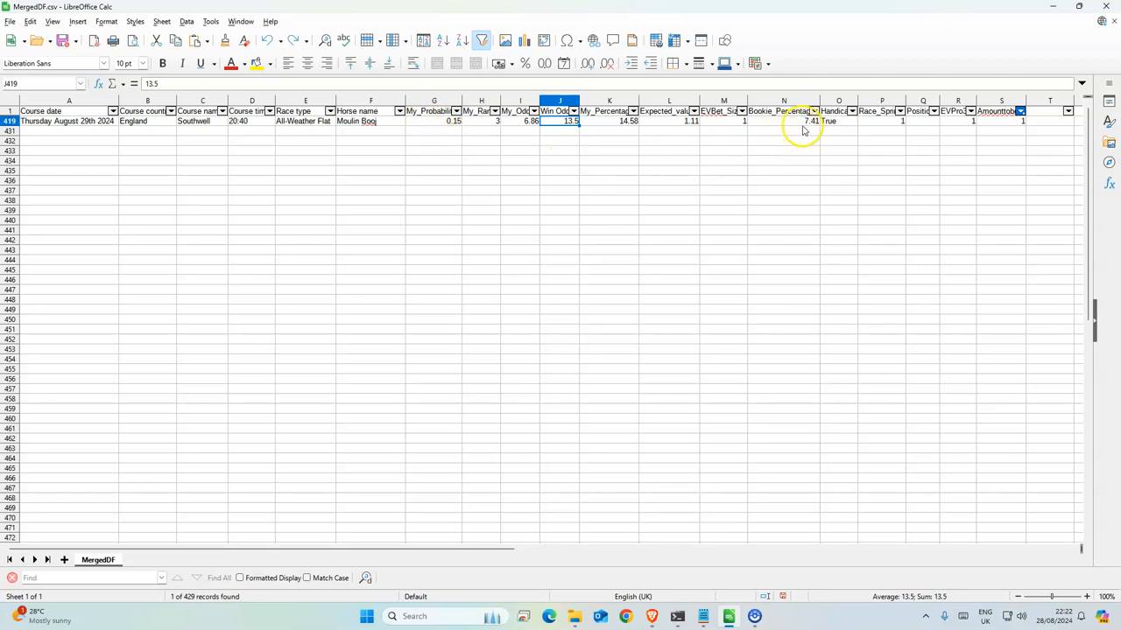
{"action": "mouse_move", "coordinate": [795, 134]}
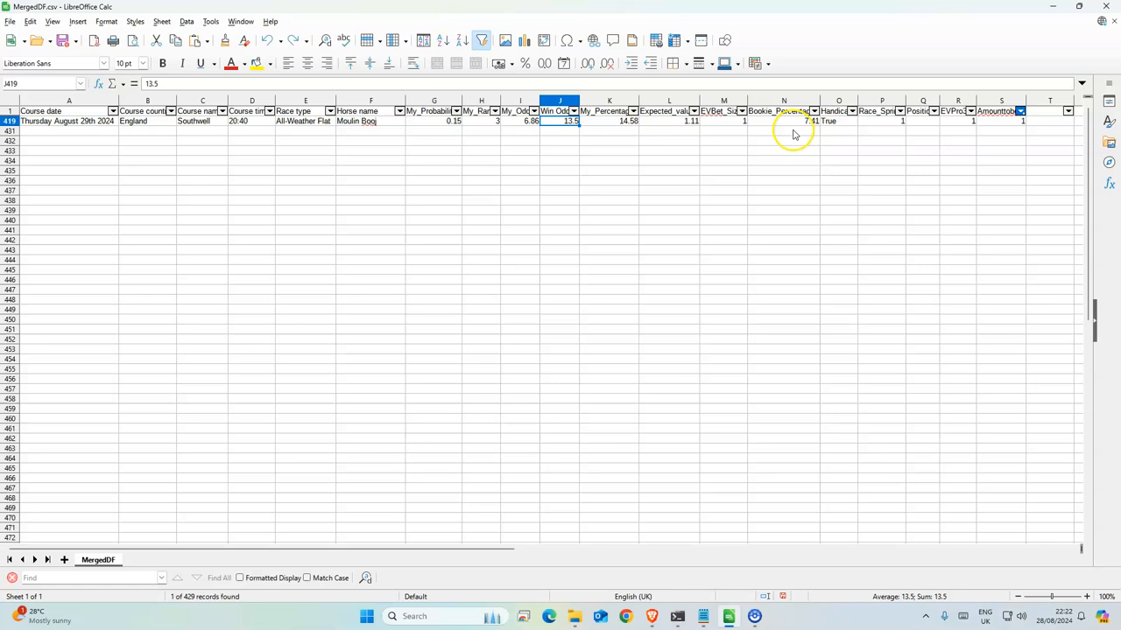
{"action": "mouse_move", "coordinate": [518, 121]}
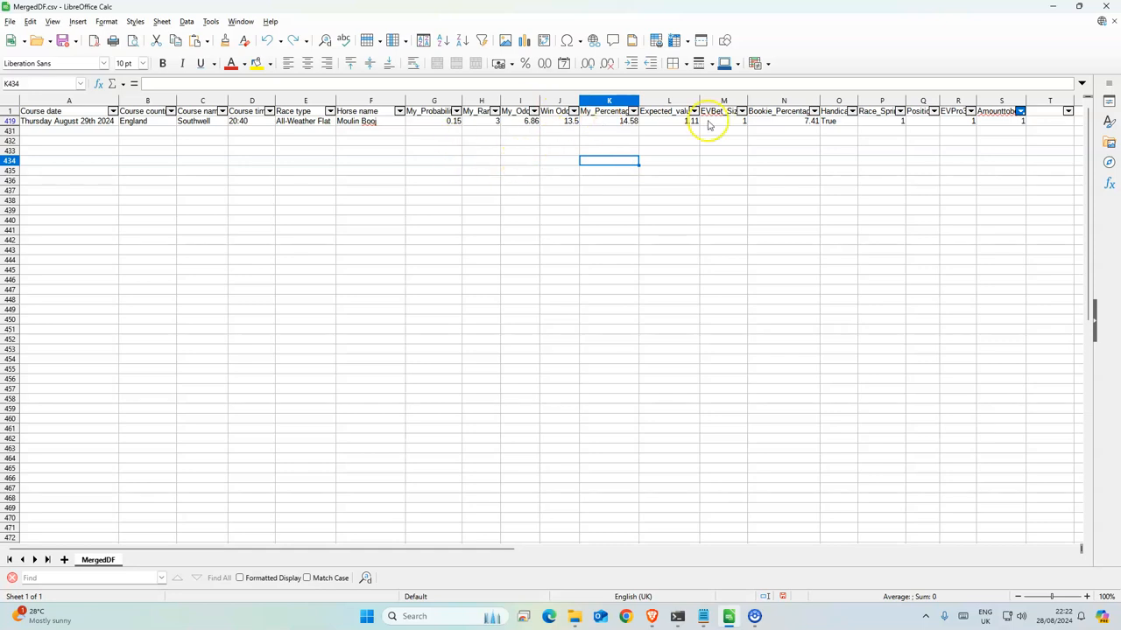
Place and confirm a back bet on Moulin Bzzg so it appears among matched bets.
{"action": "left_click", "coordinate": [669, 151]}
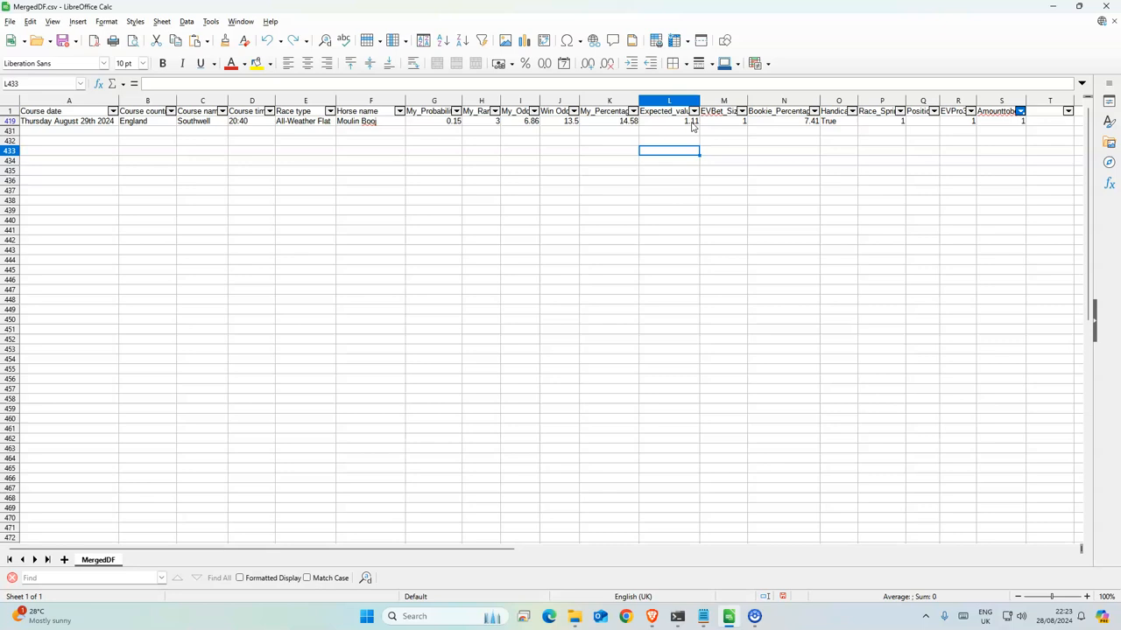
{"action": "left_click", "coordinate": [668, 121]}
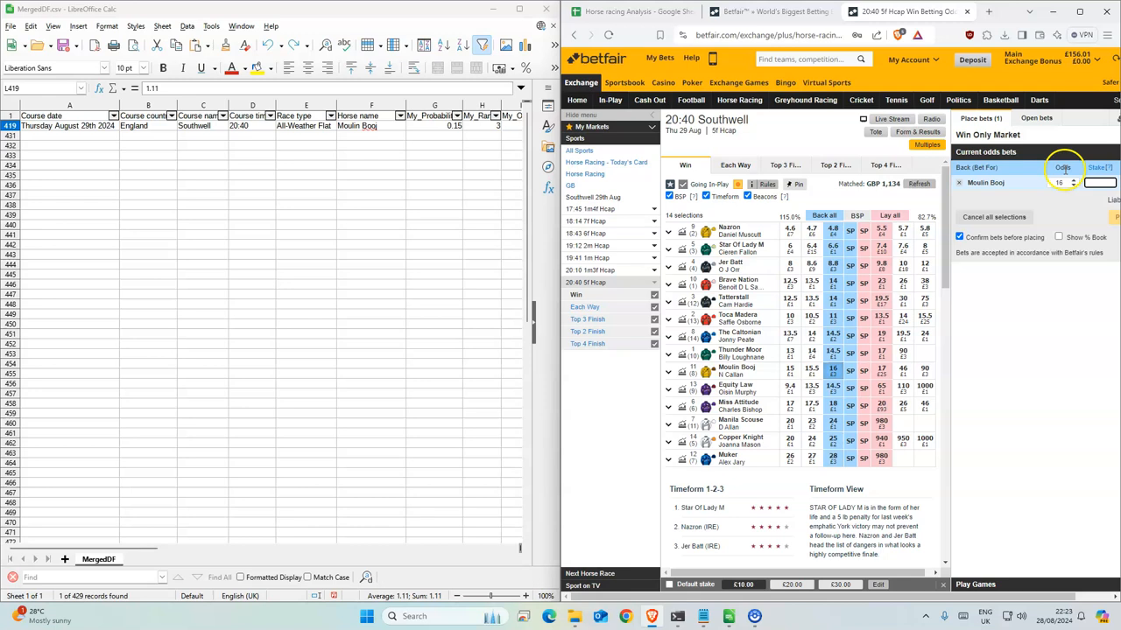
{"action": "left_click", "coordinate": [1117, 226]}
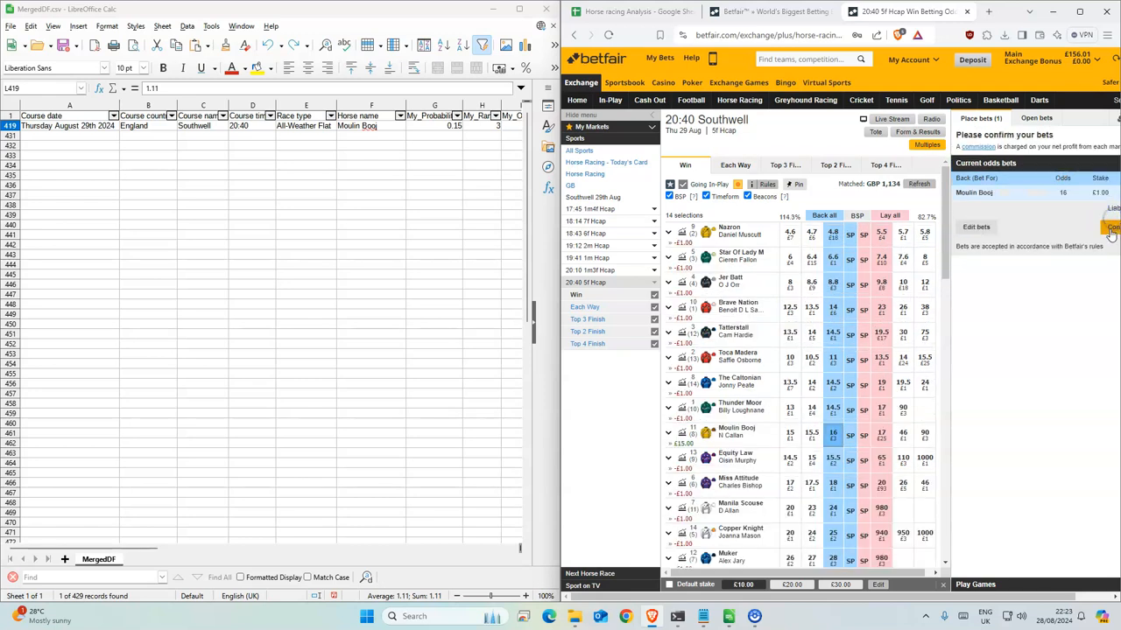
{"action": "left_click", "coordinate": [1110, 228]}
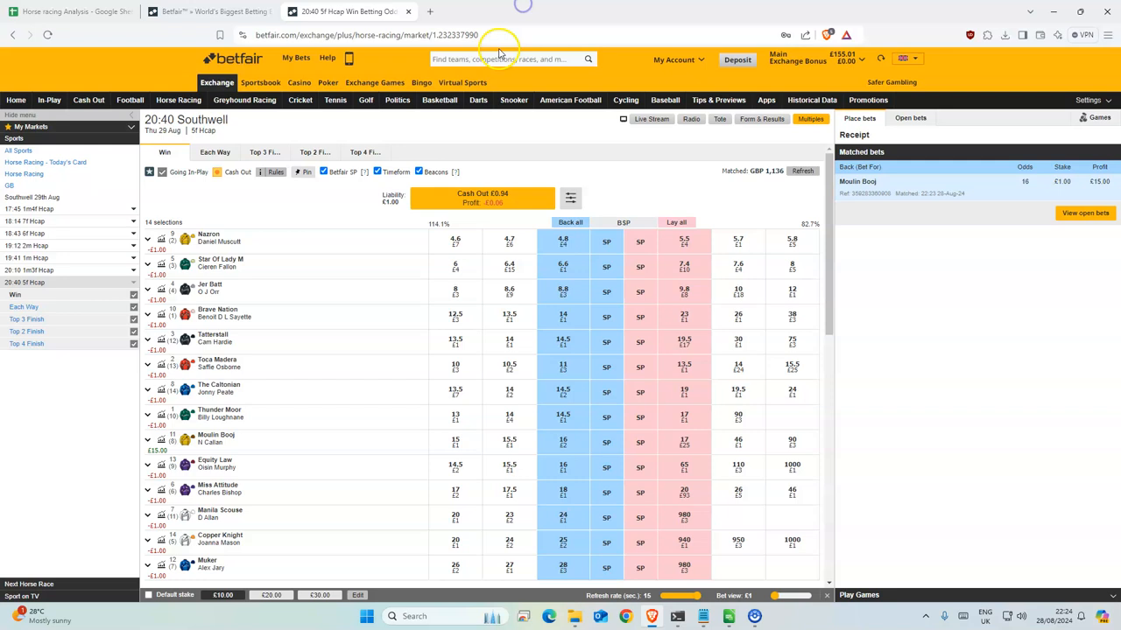
{"action": "mouse_move", "coordinate": [529, 269]}
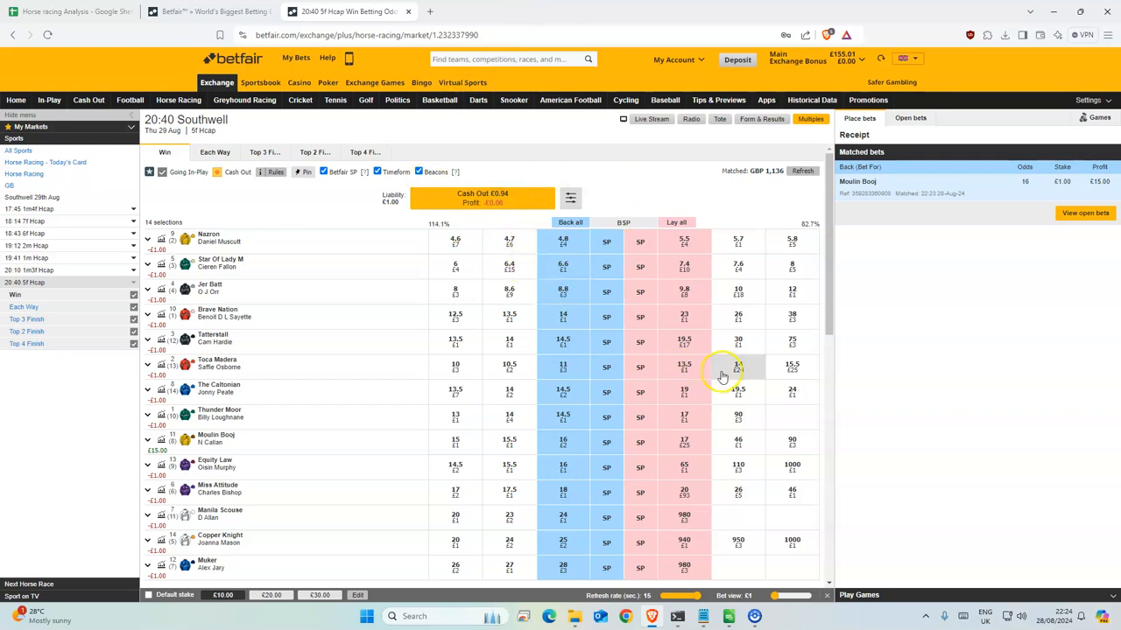
{"action": "mouse_move", "coordinate": [564, 447]}
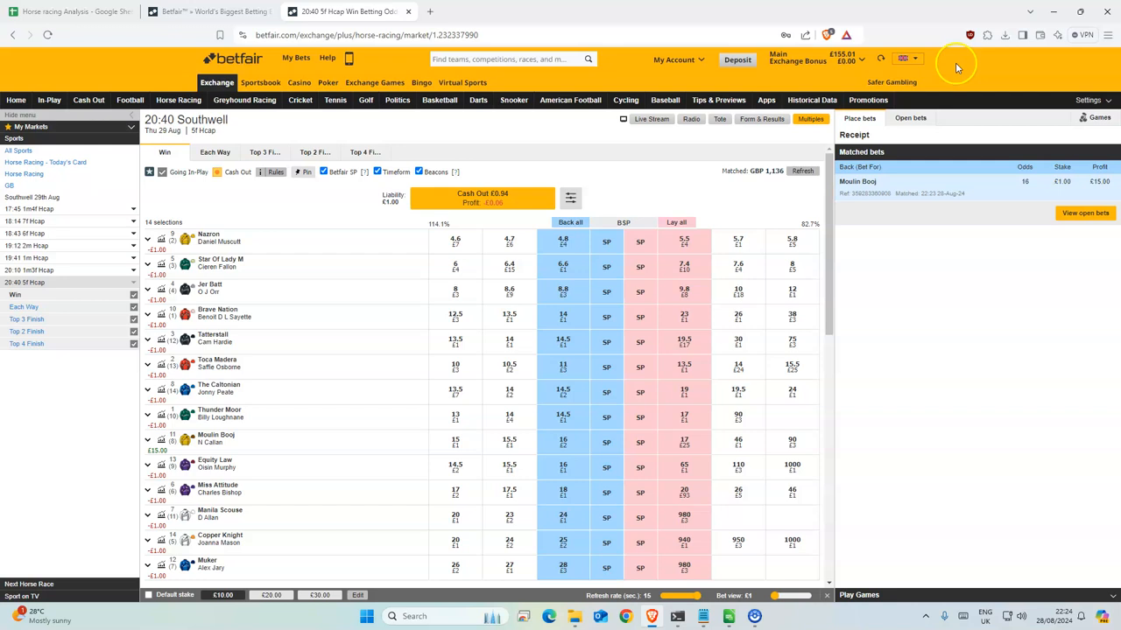
{"action": "mouse_move", "coordinate": [830, 70]}
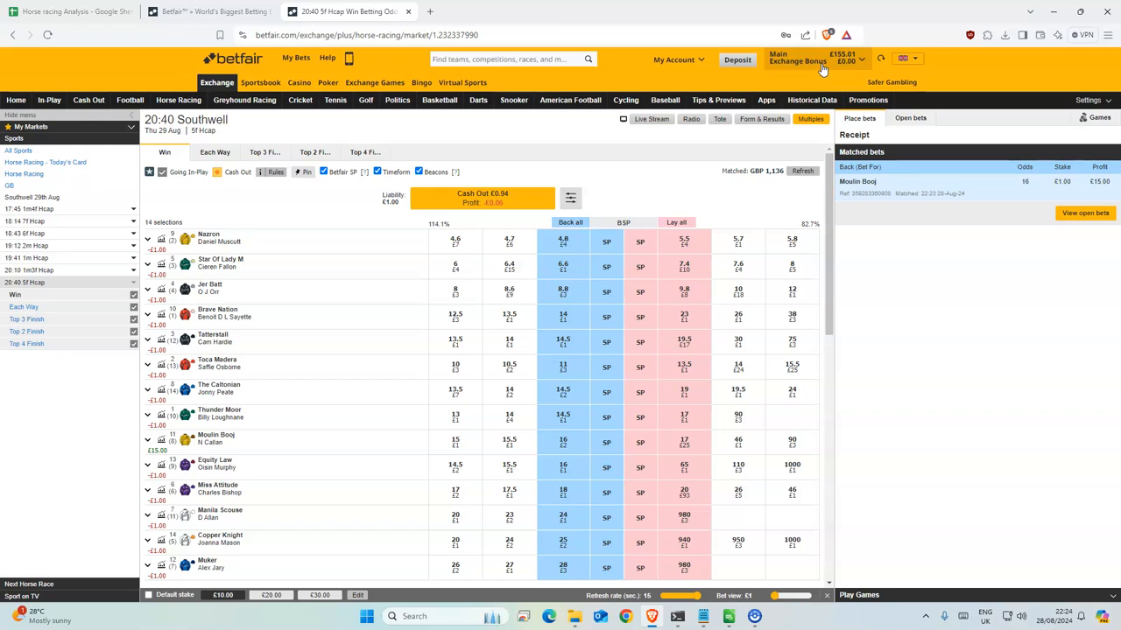
{"action": "mouse_move", "coordinate": [704, 154]}
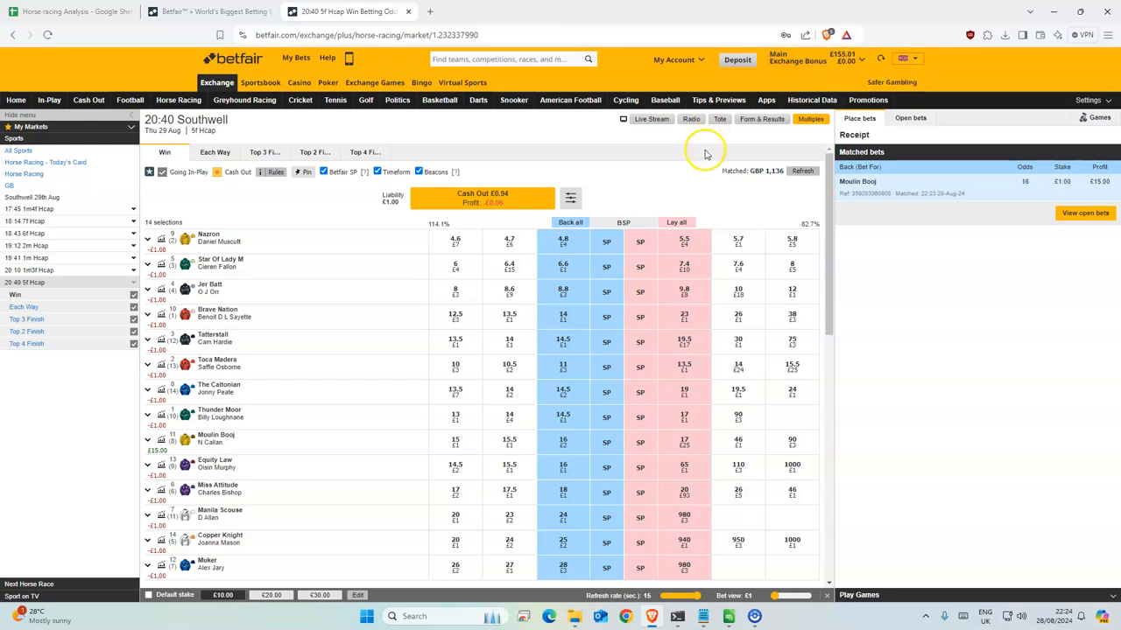
{"action": "mouse_move", "coordinate": [849, 59]}
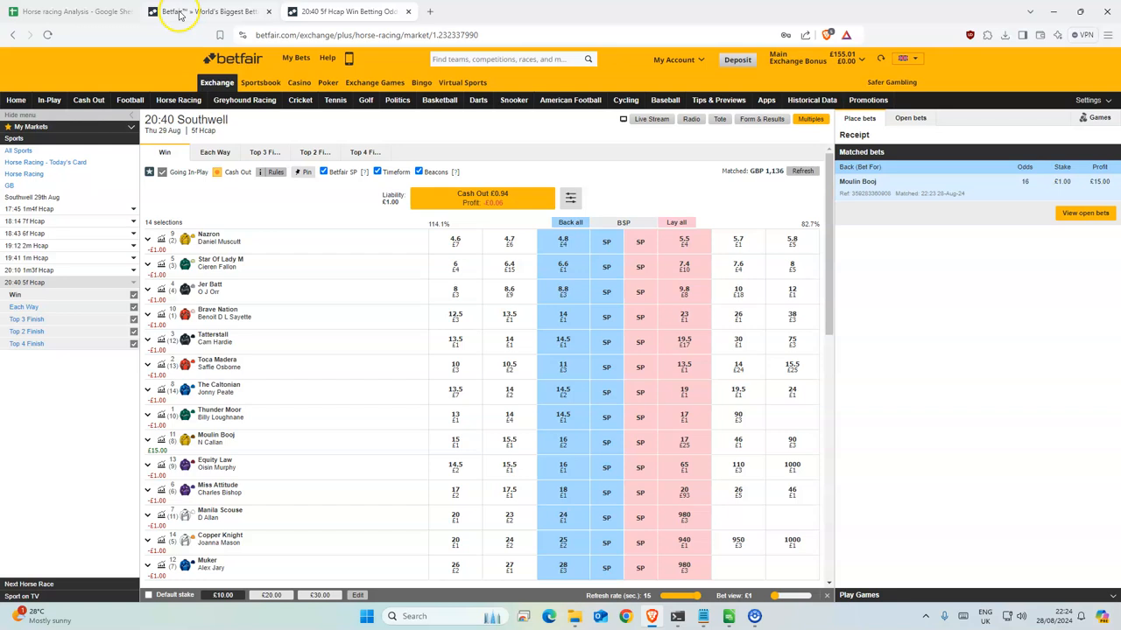
{"action": "mouse_move", "coordinate": [84, 12]}
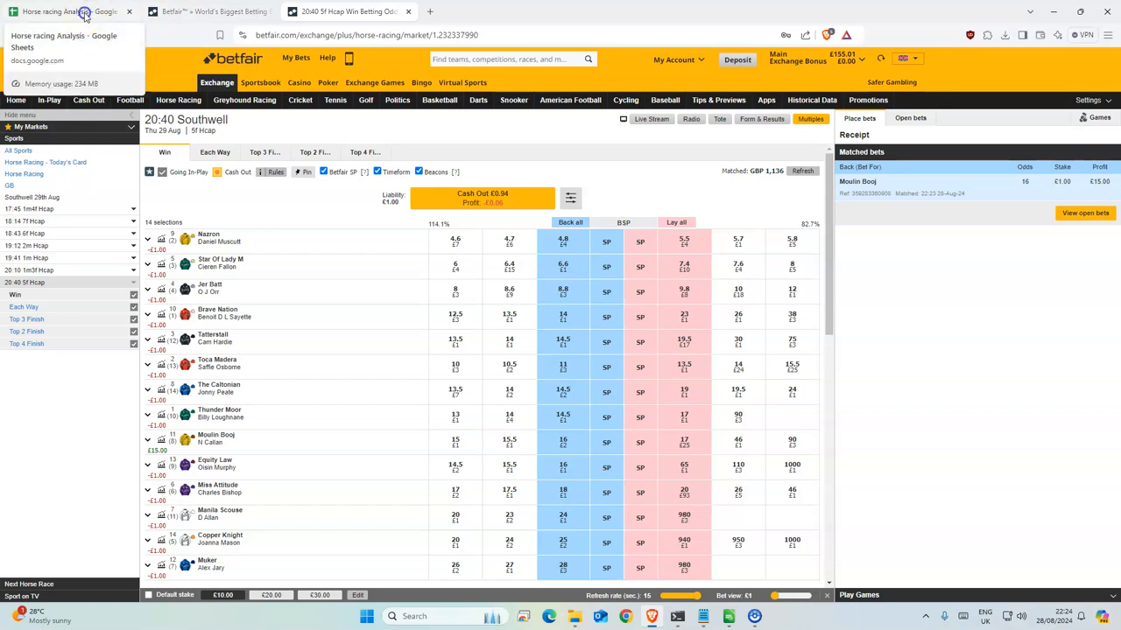
Switch to the Horse racing Analysis workbook in Google Sheets.
{"action": "left_click", "coordinate": [84, 14]}
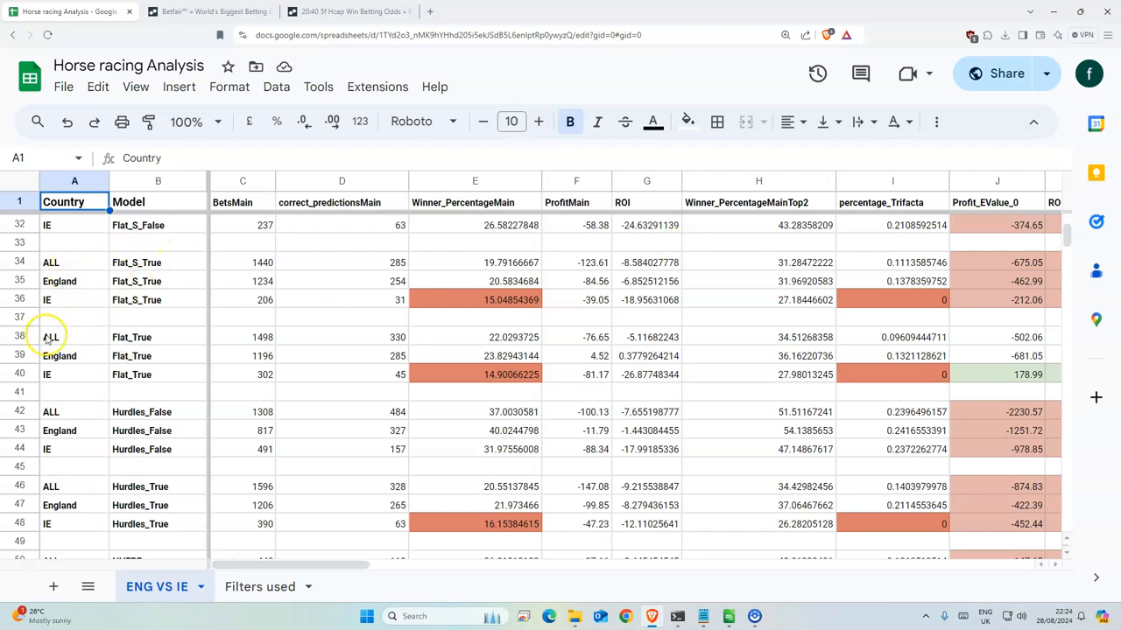
{"action": "mouse_move", "coordinate": [463, 448]}
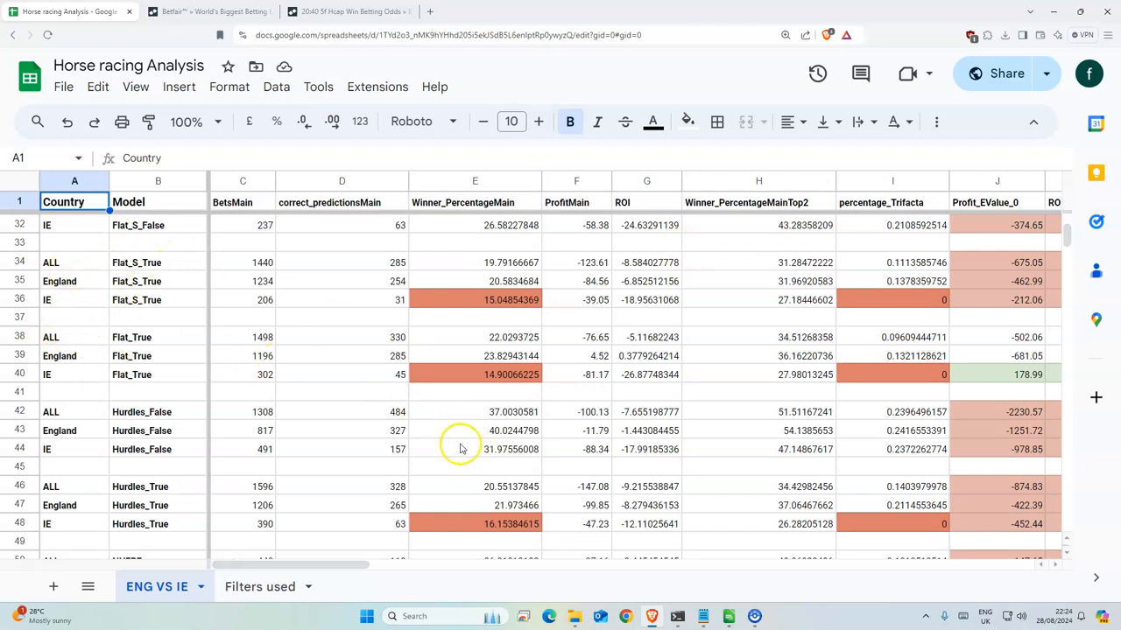
{"action": "mouse_move", "coordinate": [166, 336]}
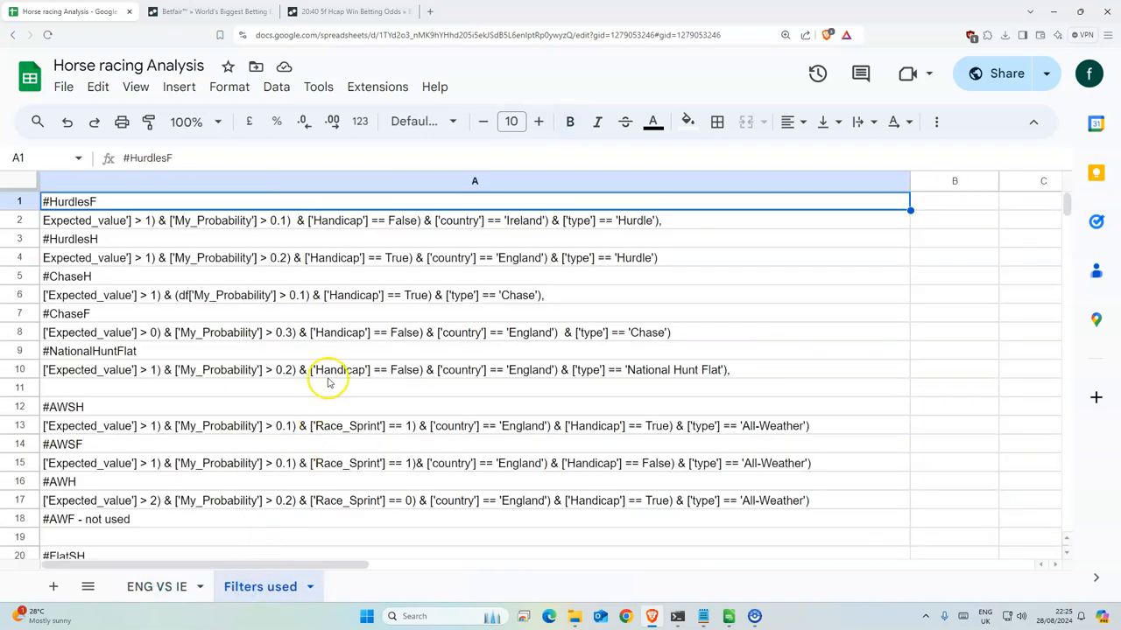
{"action": "scroll", "scroll_direction": "down", "scroll_amount": 3}
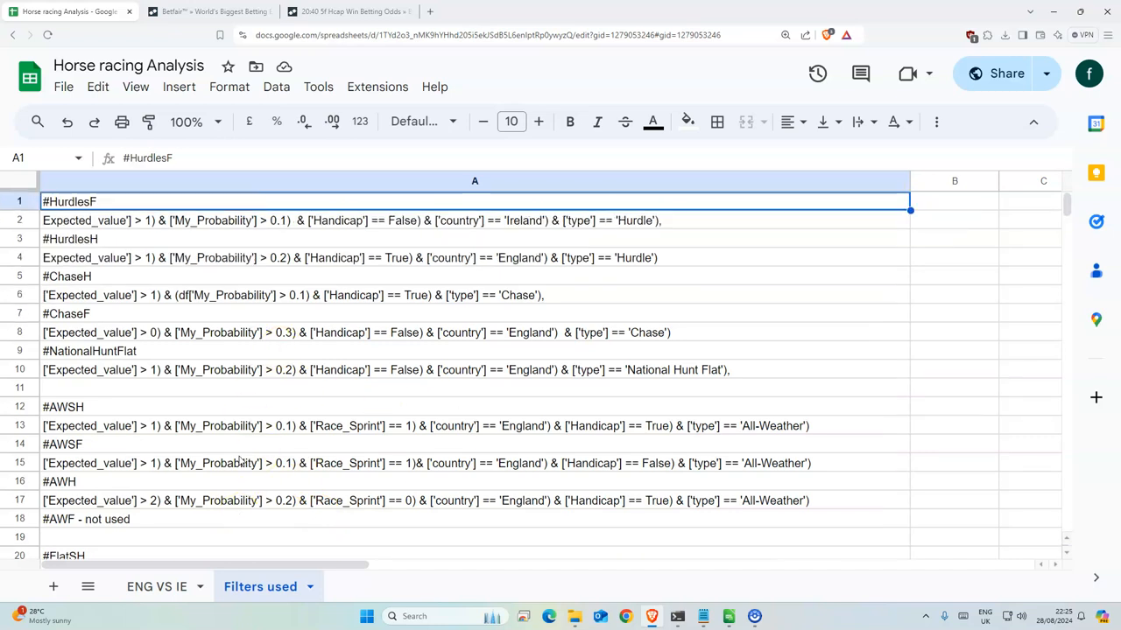
{"action": "mouse_move", "coordinate": [224, 427]}
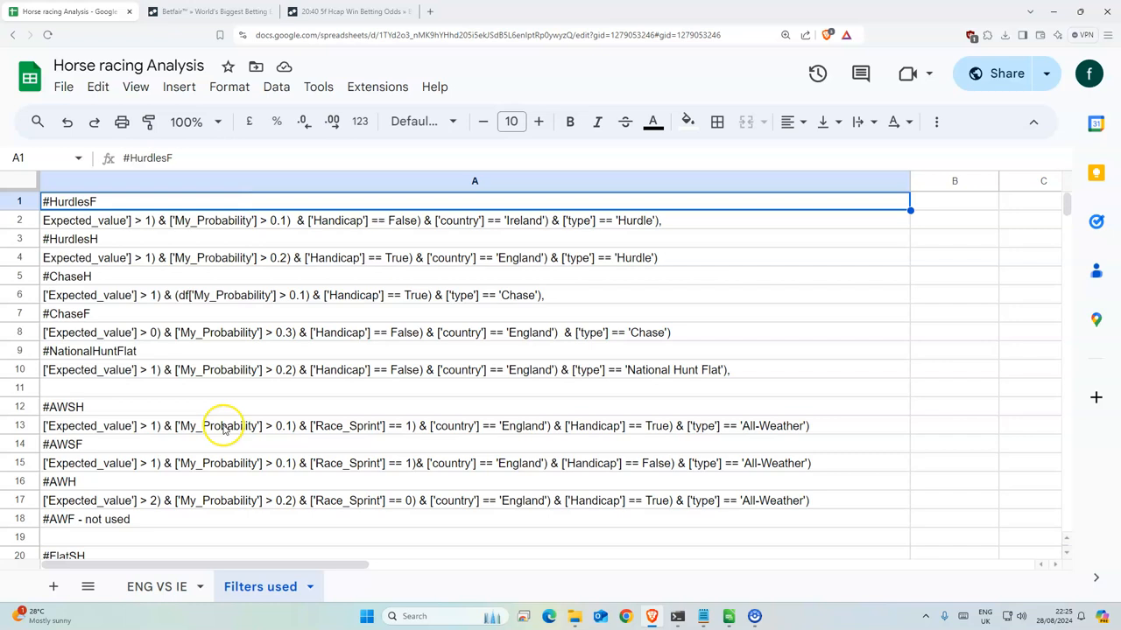
{"action": "mouse_move", "coordinate": [854, 381]}
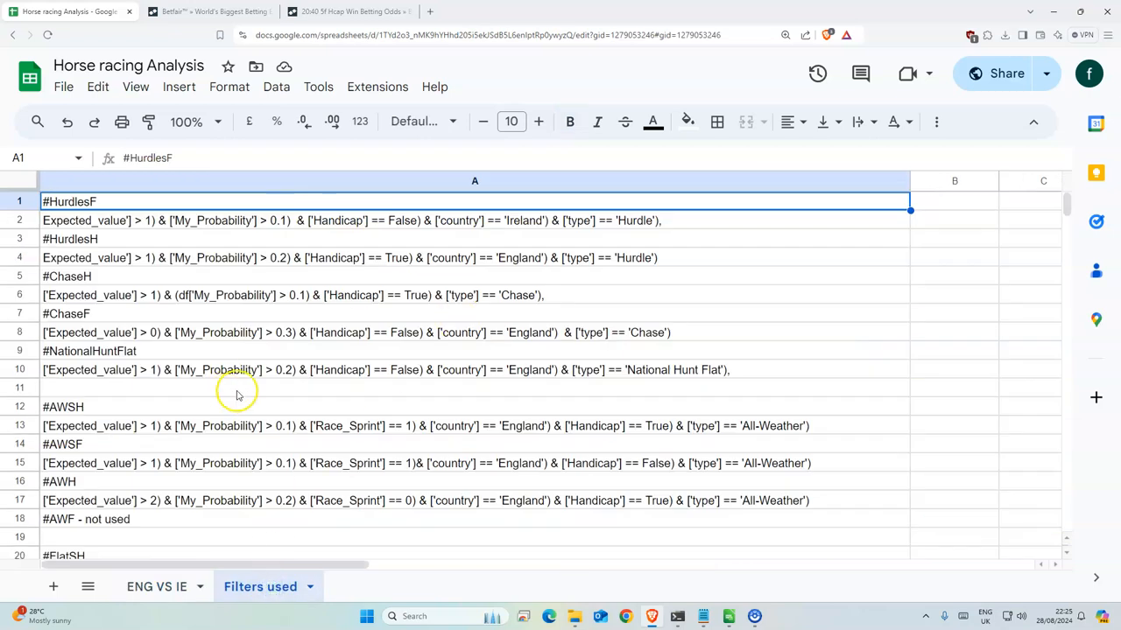
{"action": "mouse_move", "coordinate": [707, 602]}
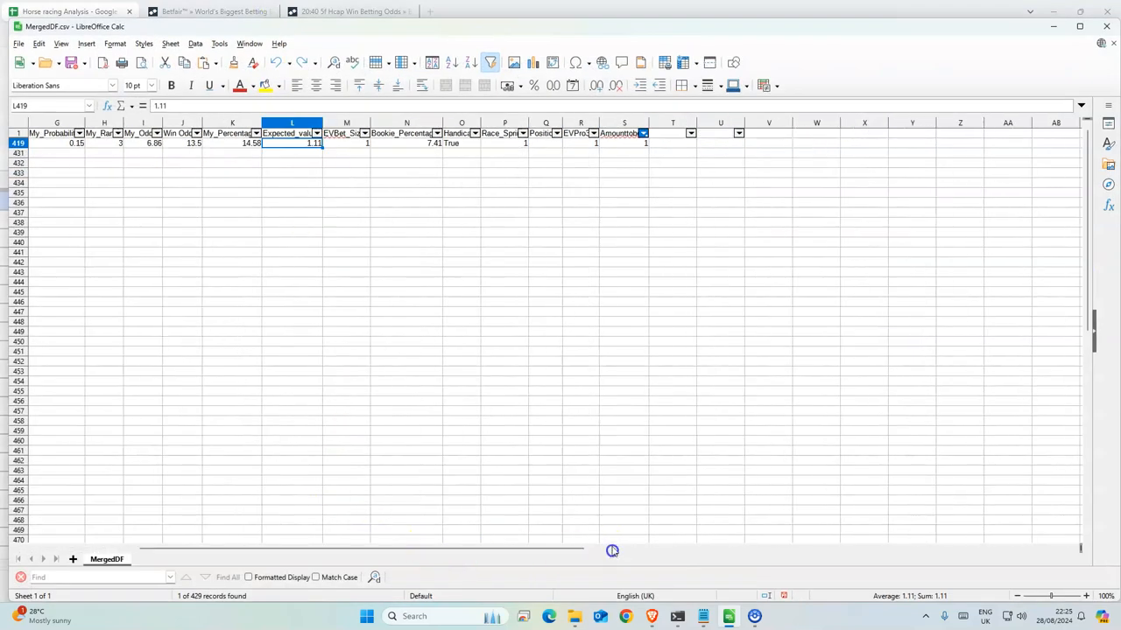
View Moulin Bzzg's full row in MergedDf.csv, then return to the Filters used sheet.
{"action": "left_click", "coordinate": [623, 144]}
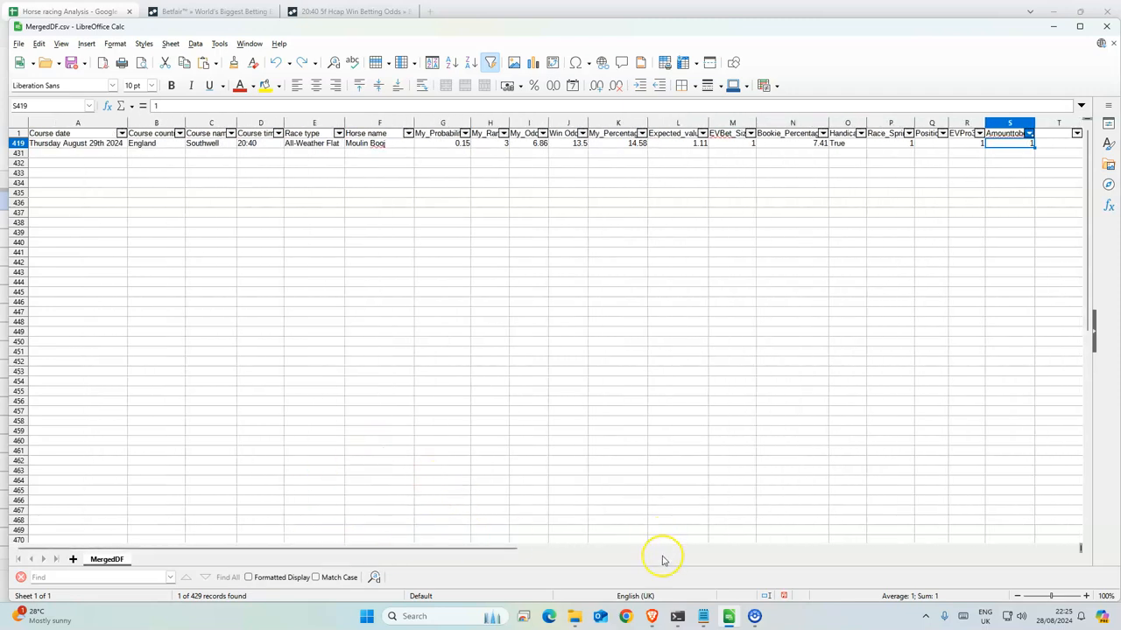
{"action": "left_click", "coordinate": [651, 616]}
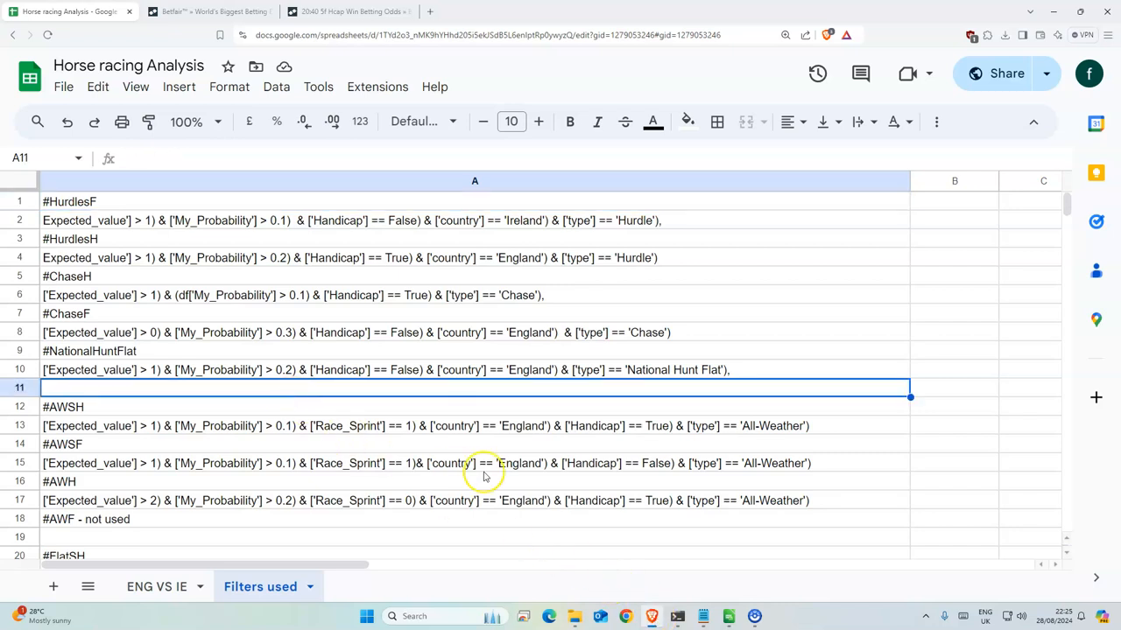
{"action": "left_click", "coordinate": [511, 462]}
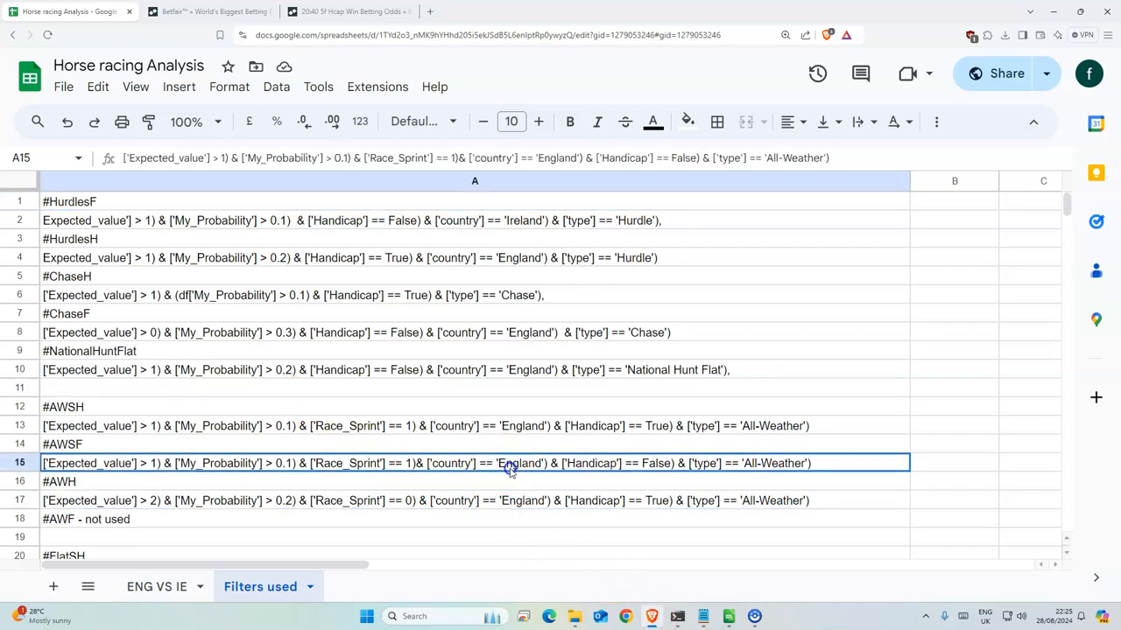
{"action": "left_click", "coordinate": [363, 427]}
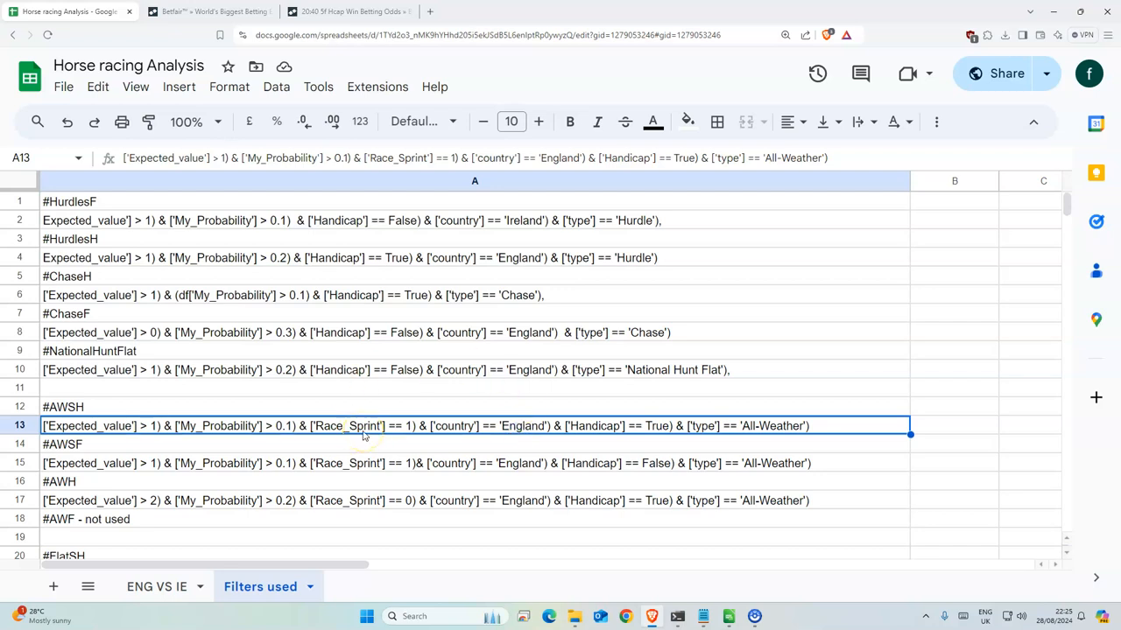
{"action": "mouse_move", "coordinate": [627, 389]}
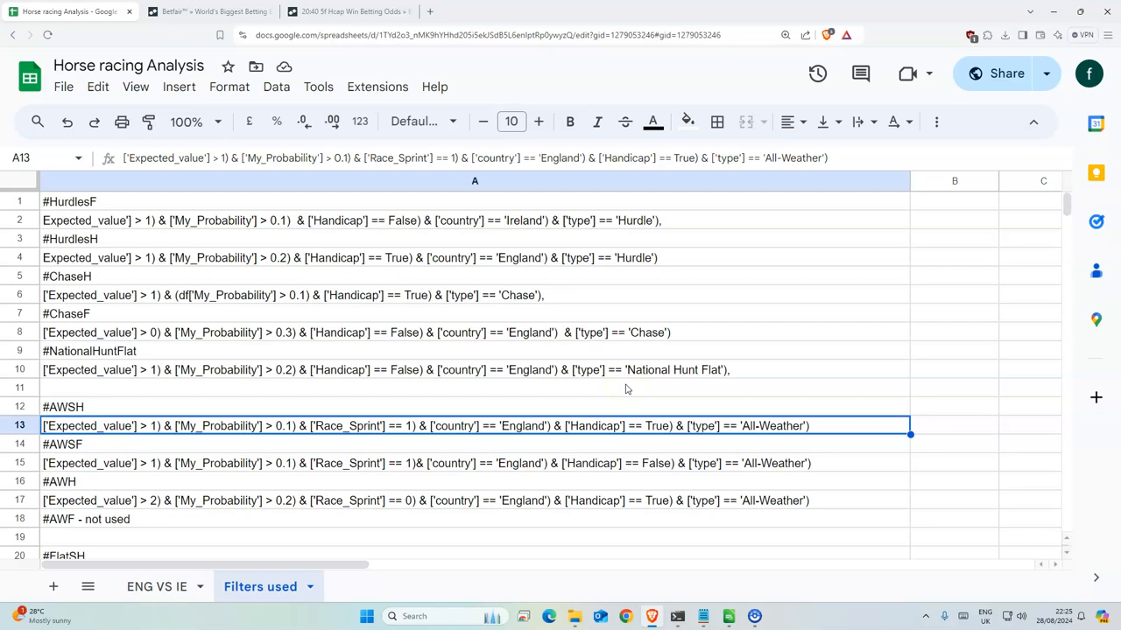
{"action": "mouse_move", "coordinate": [527, 181]}
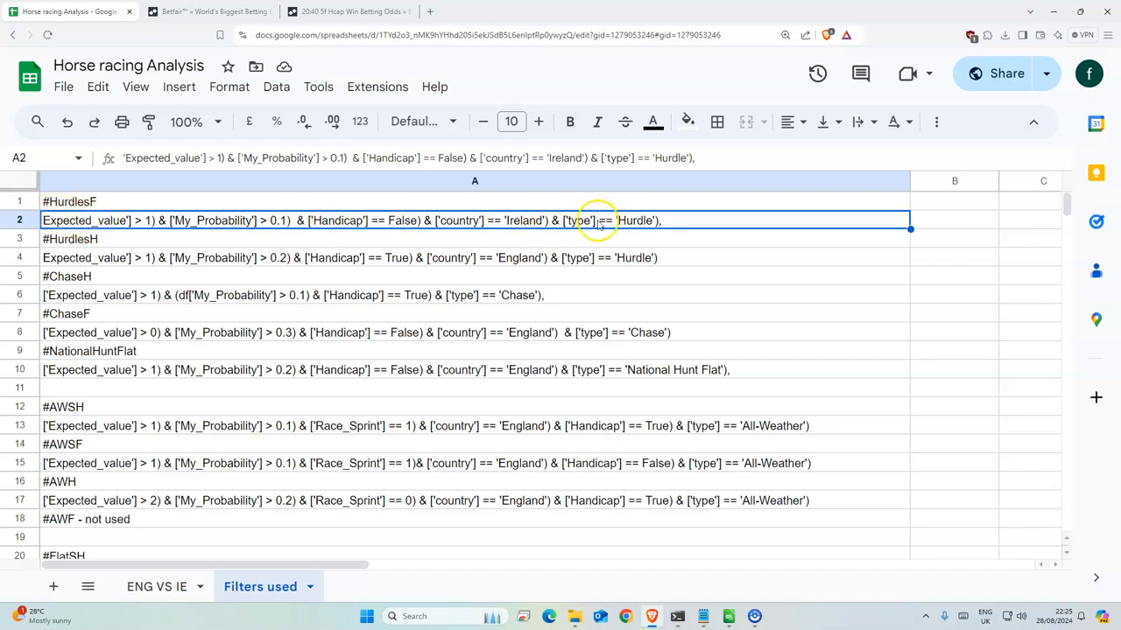
{"action": "mouse_move", "coordinate": [492, 238]}
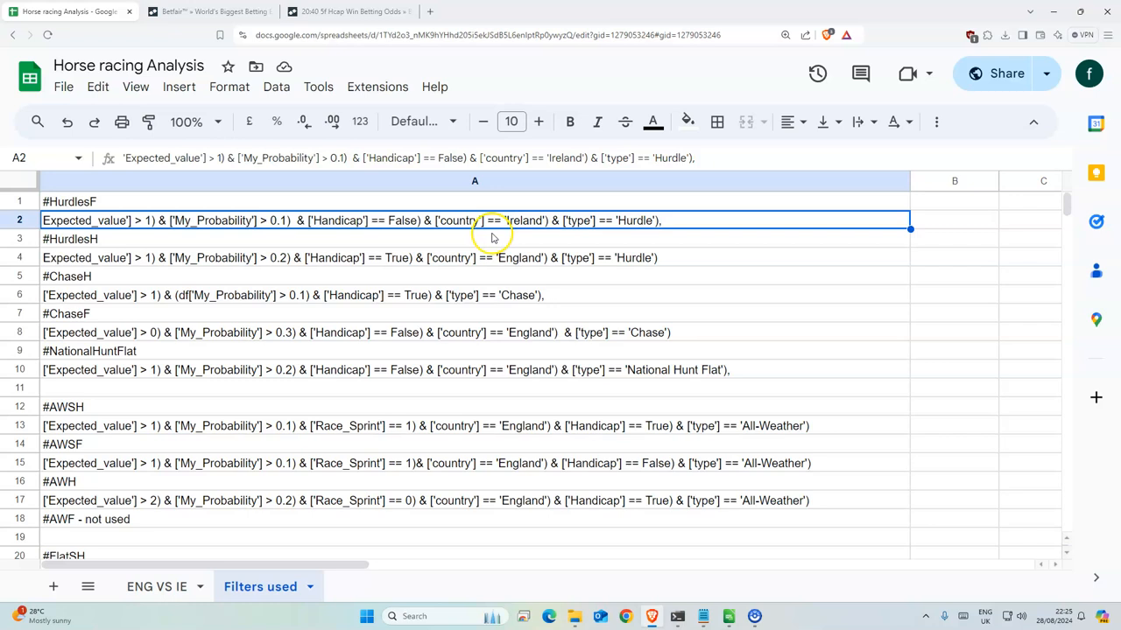
{"action": "scroll", "scroll_direction": "down", "scroll_amount": 3}
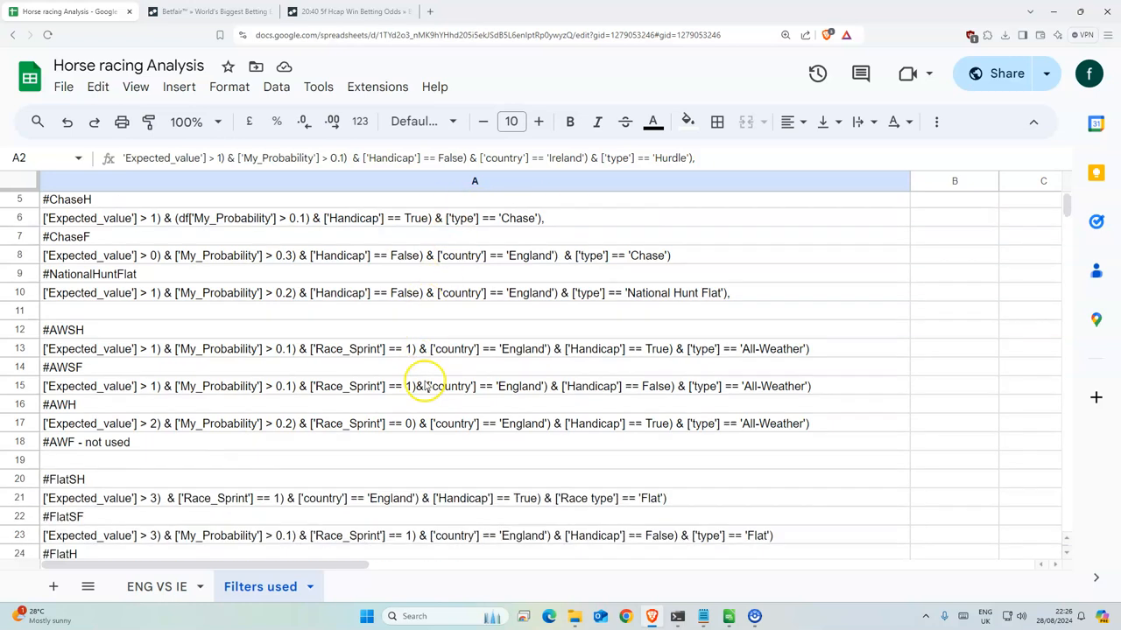
{"action": "scroll", "scroll_direction": "down", "scroll_amount": 3}
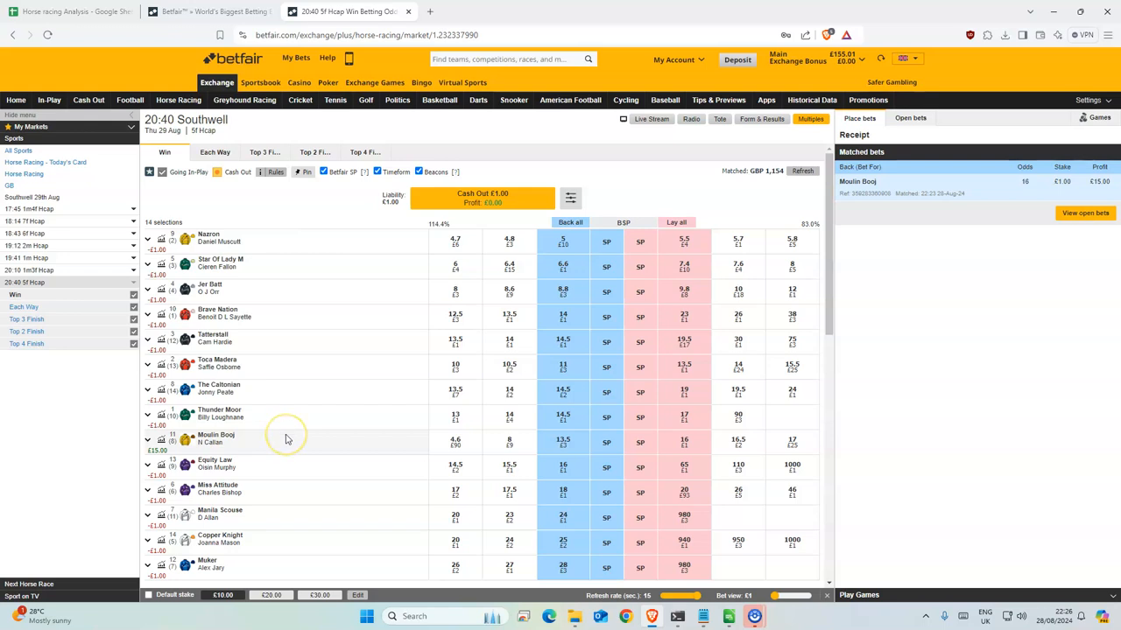
{"action": "mouse_move", "coordinate": [508, 417]}
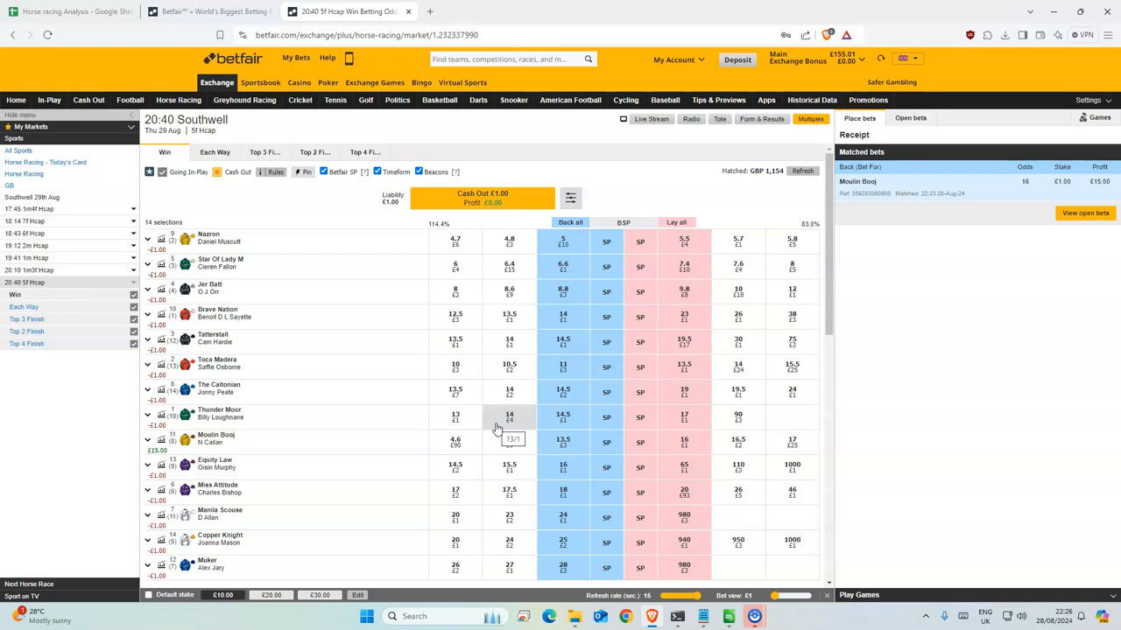
{"action": "mouse_move", "coordinate": [399, 456]}
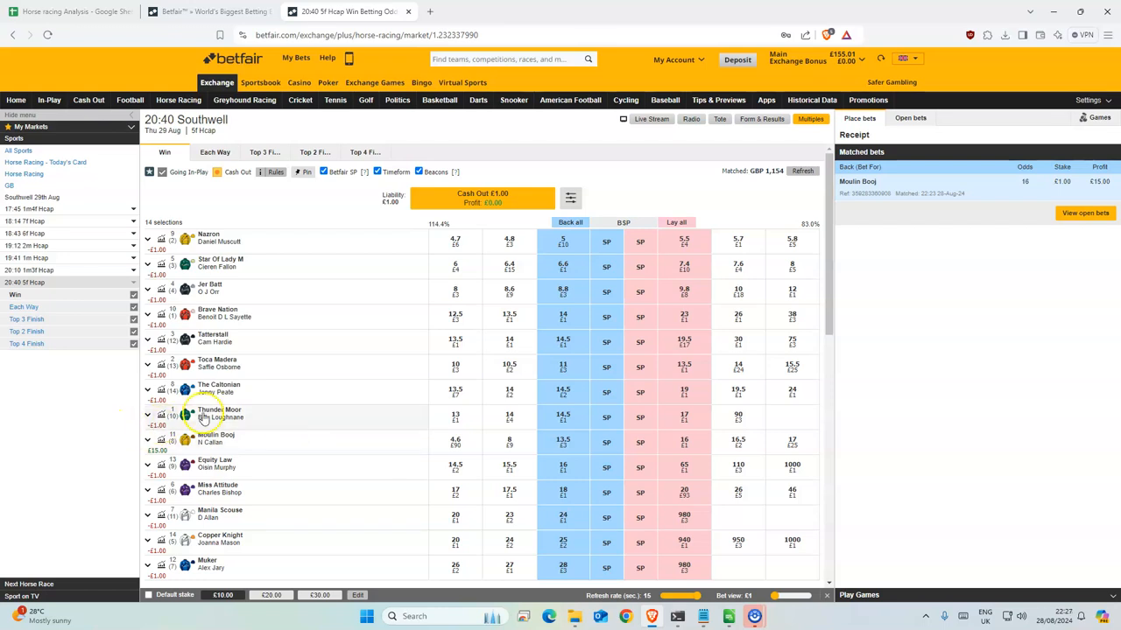
{"action": "mouse_move", "coordinate": [175, 490]}
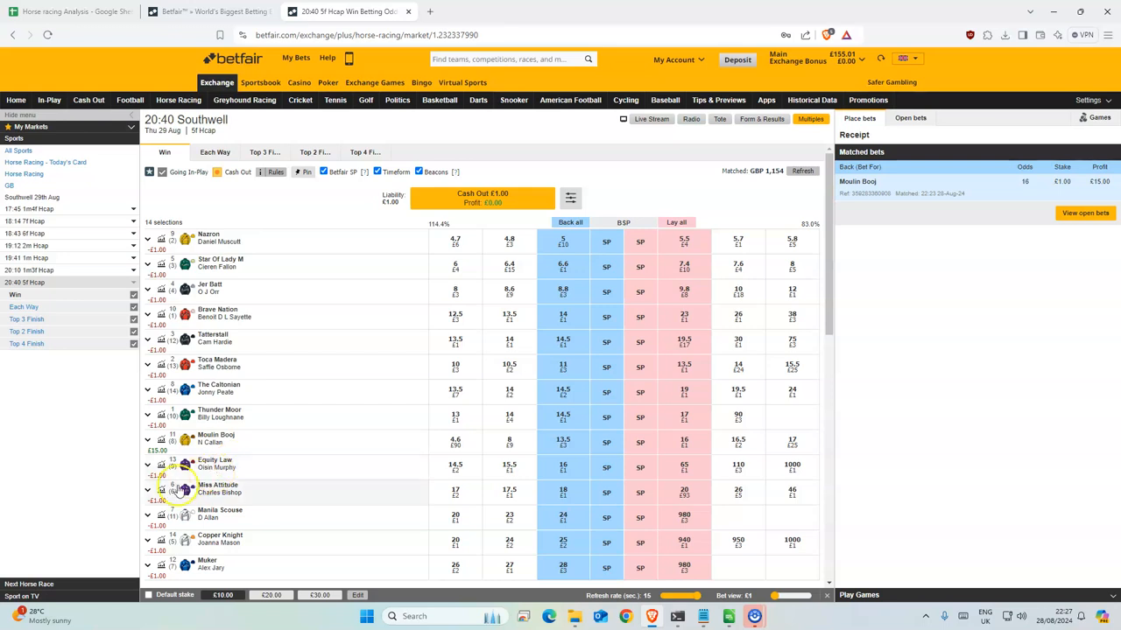